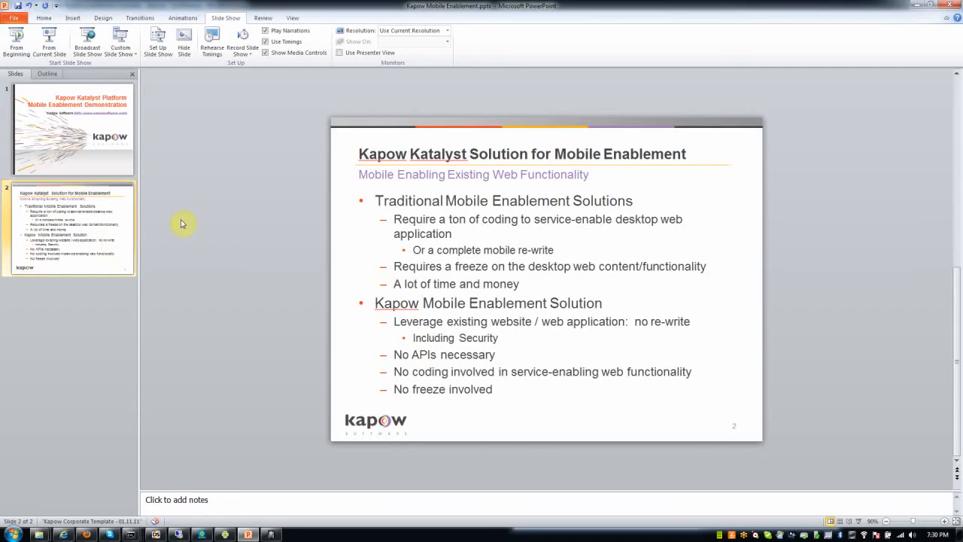
{"action": "mouse_move", "coordinate": [217, 304]}
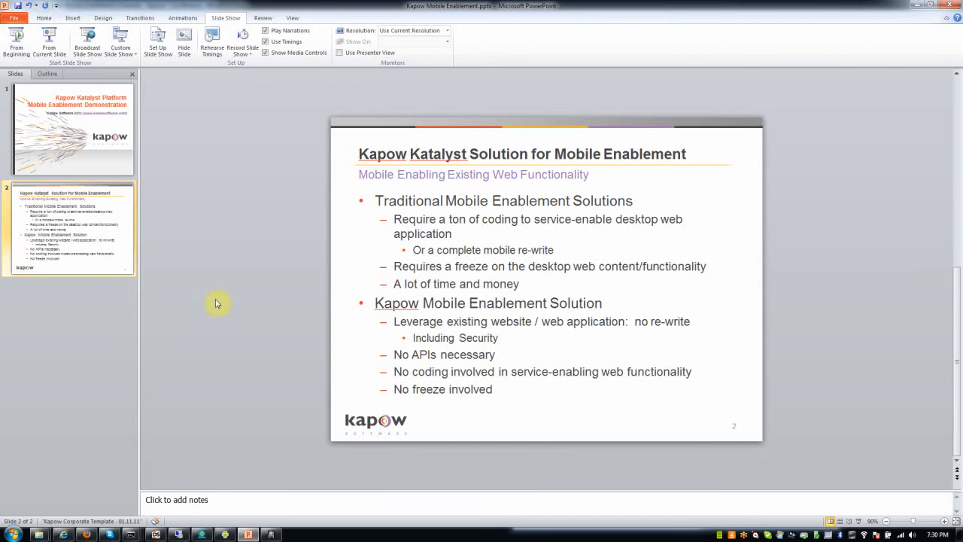
{"action": "mouse_move", "coordinate": [235, 313]}
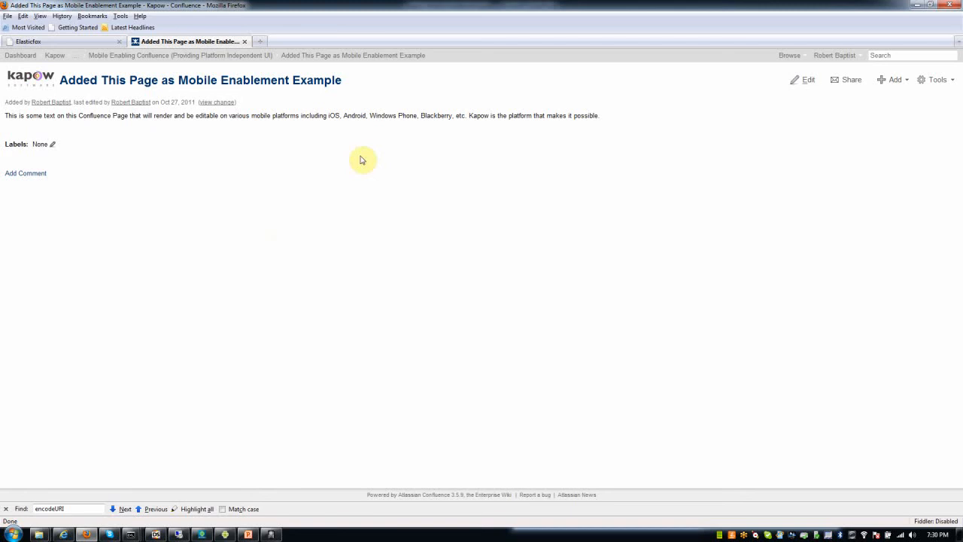
{"action": "mouse_move", "coordinate": [464, 88]}
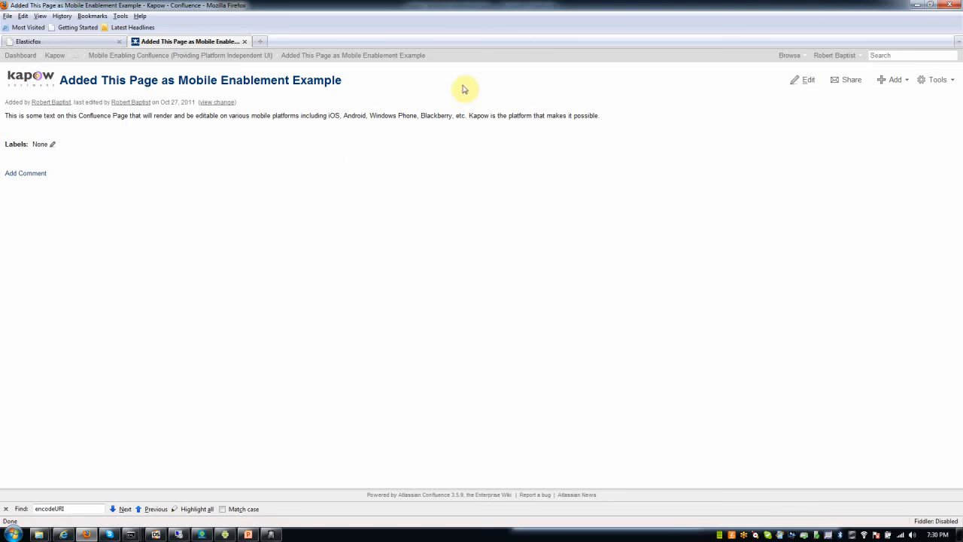
{"action": "mouse_move", "coordinate": [719, 163]}
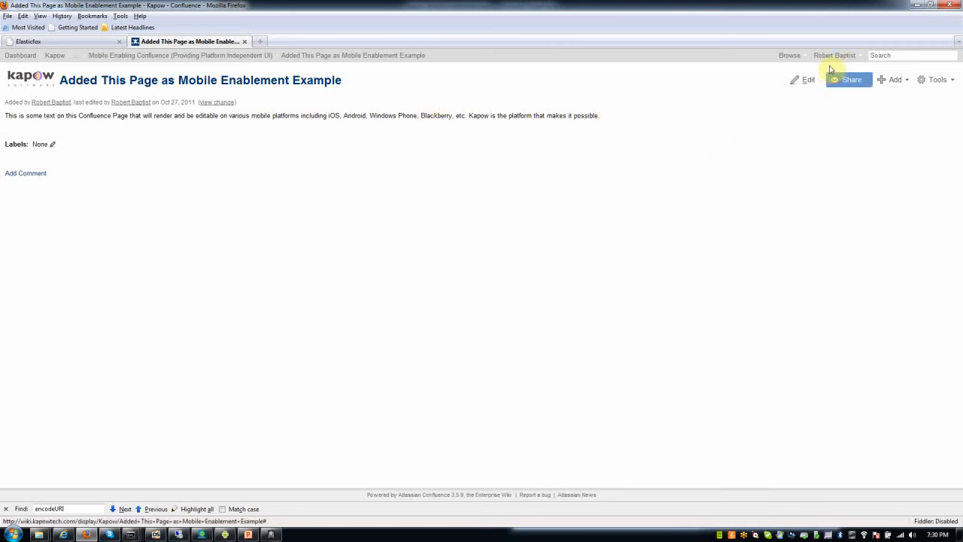
{"action": "mouse_move", "coordinate": [834, 60]}
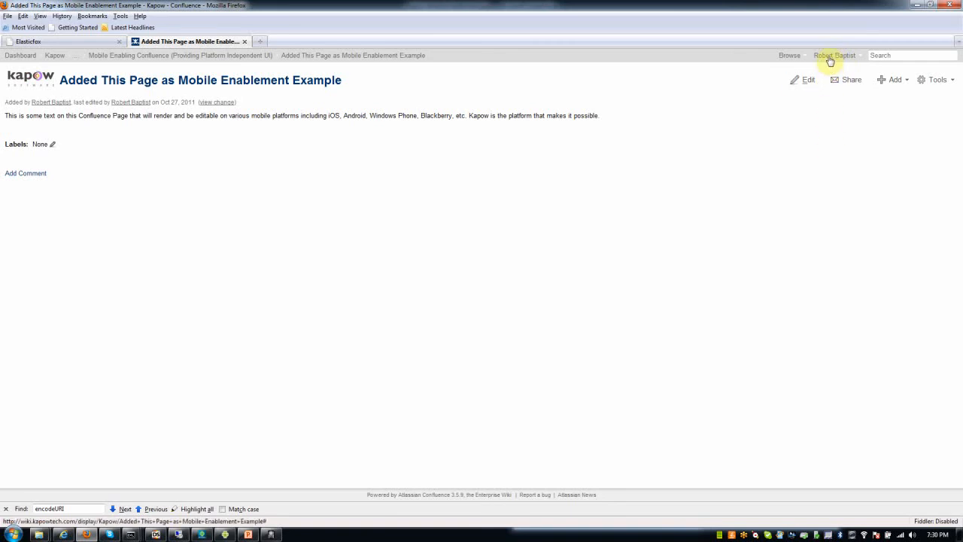
Step: Log out of Confluence, log back in, and reopen the Added This Page as Mobile Enablement Example page from the dashboard
{"action": "left_click", "coordinate": [833, 54]}
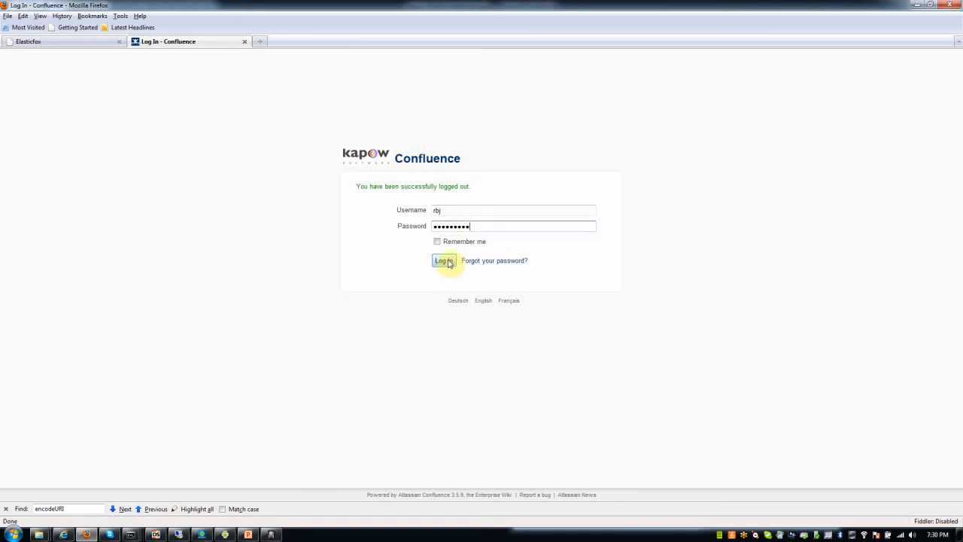
{"action": "left_click", "coordinate": [443, 262]}
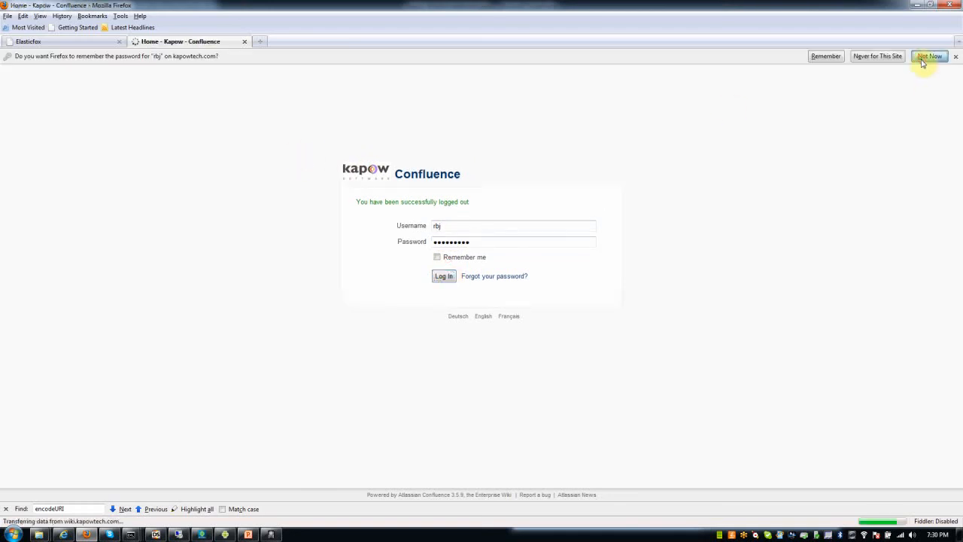
{"action": "left_click", "coordinate": [442, 275]}
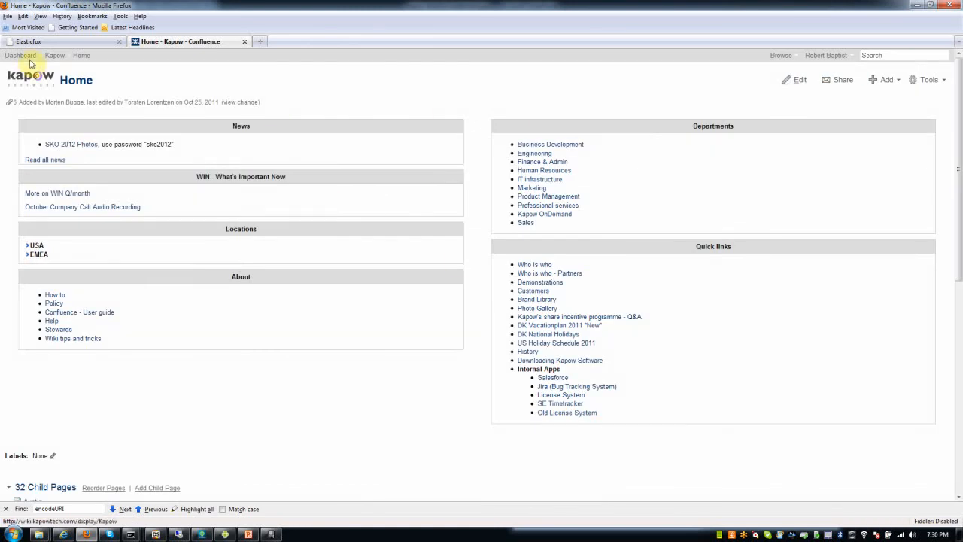
{"action": "left_click", "coordinate": [21, 55]}
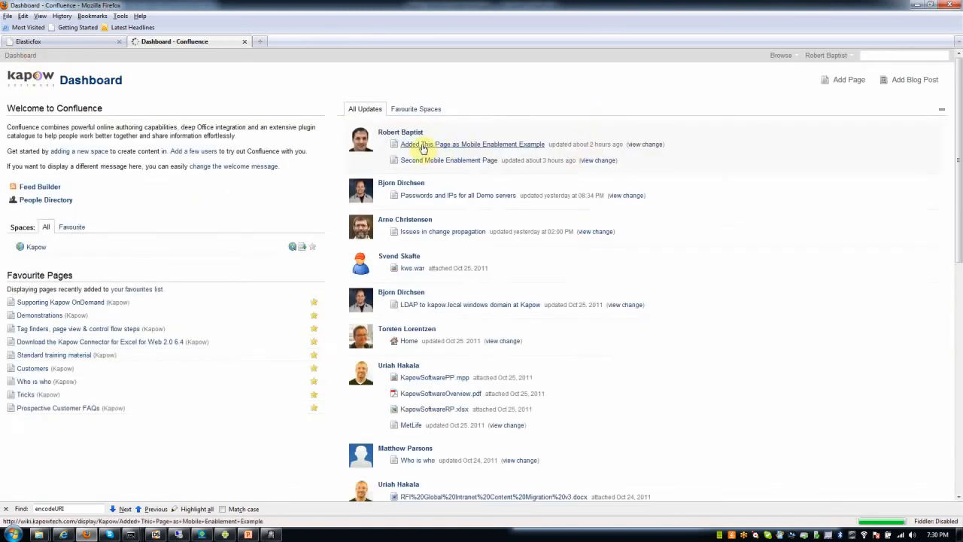
{"action": "left_click", "coordinate": [472, 144]}
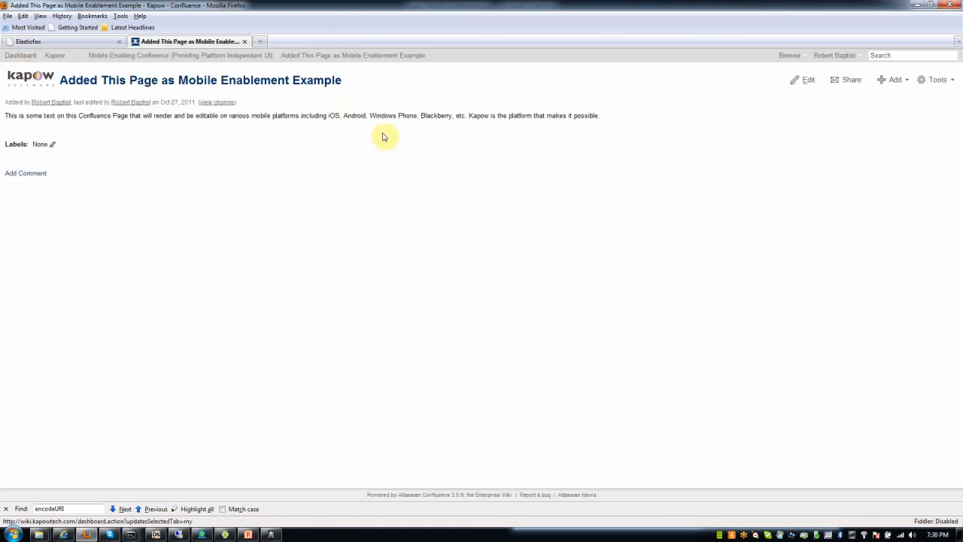
{"action": "mouse_move", "coordinate": [370, 139]}
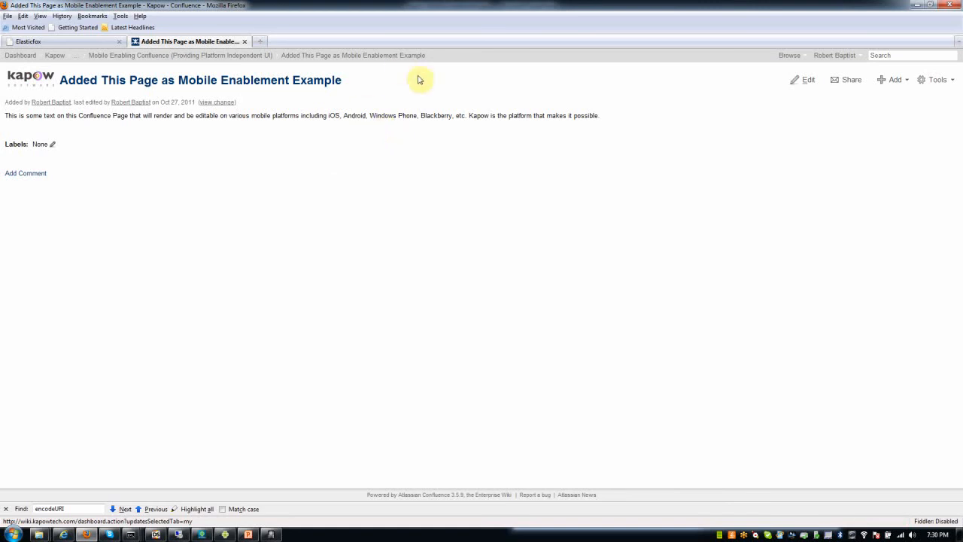
{"action": "mouse_move", "coordinate": [358, 192]}
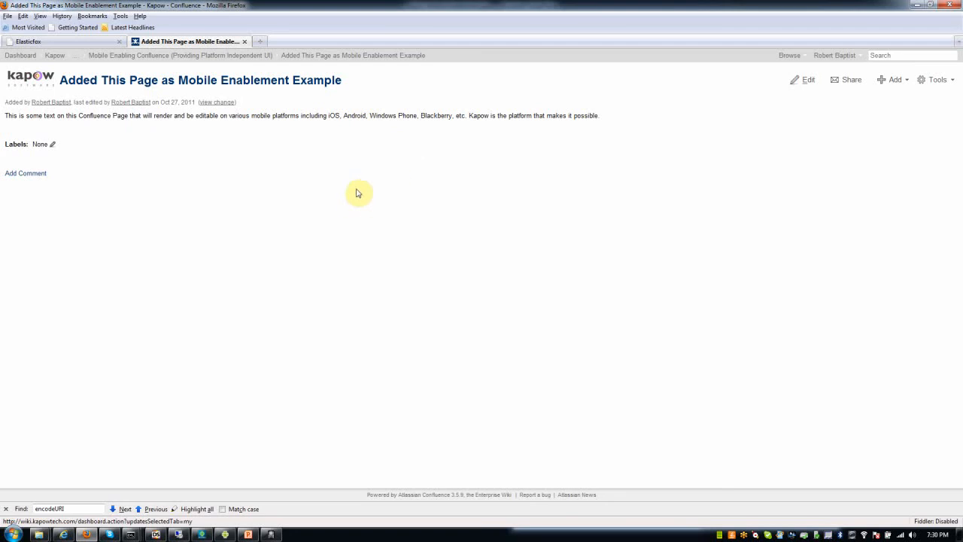
{"action": "mouse_move", "coordinate": [413, 108]}
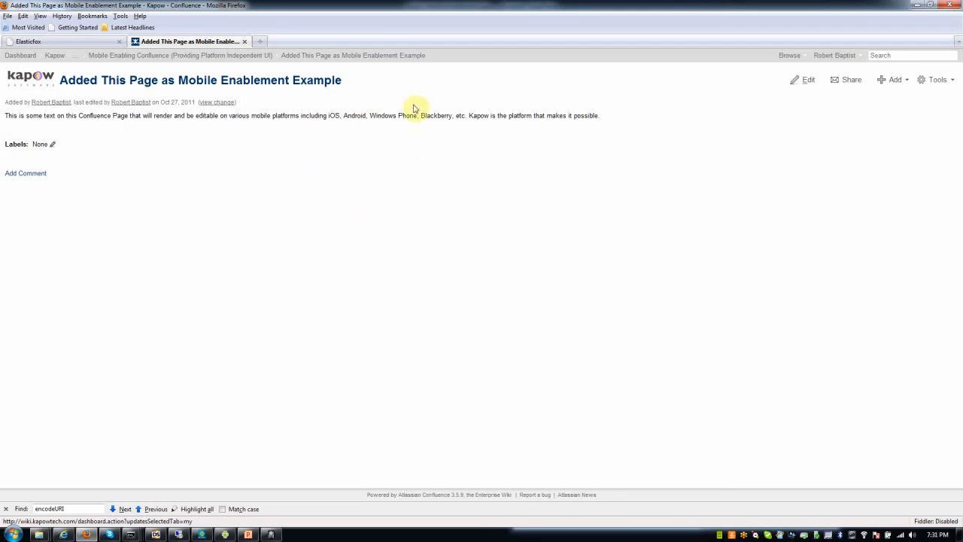
{"action": "mouse_move", "coordinate": [364, 81]}
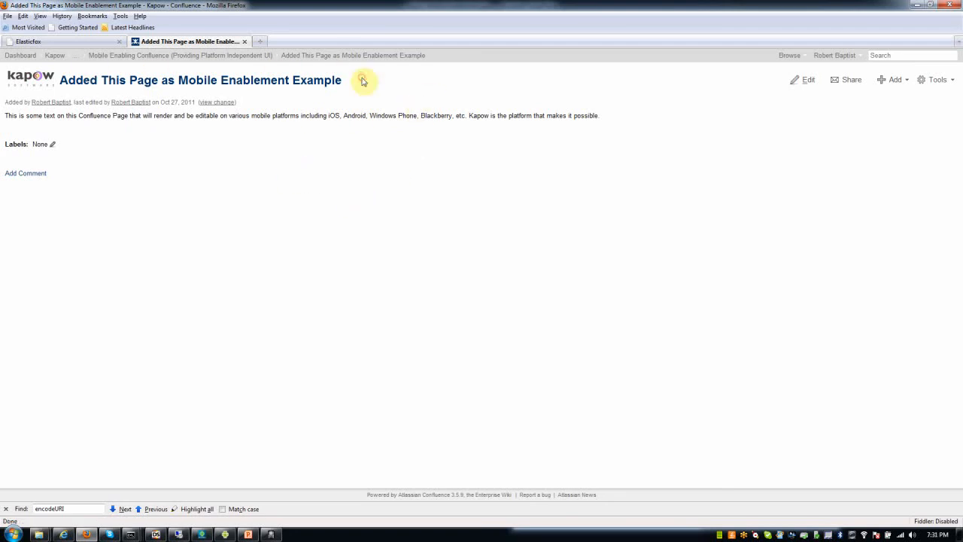
{"action": "left_click_drag", "start_coordinate": [322, 114], "coordinate": [599, 114]}
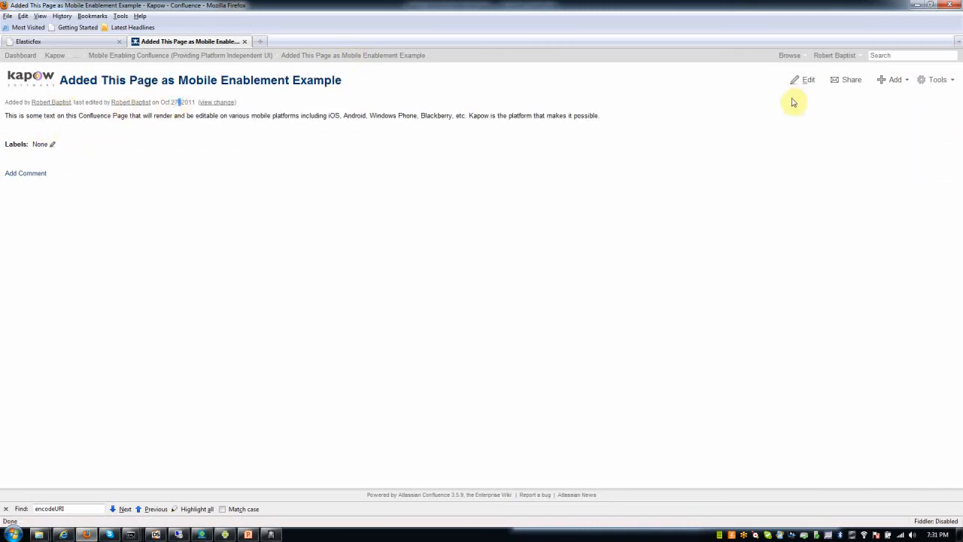
{"action": "mouse_move", "coordinate": [850, 80]}
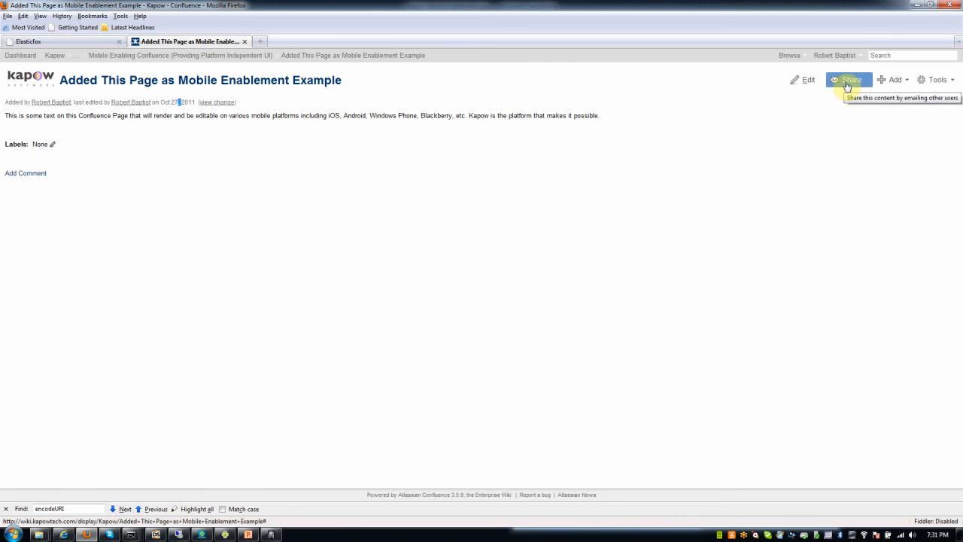
{"action": "mouse_move", "coordinate": [511, 151]}
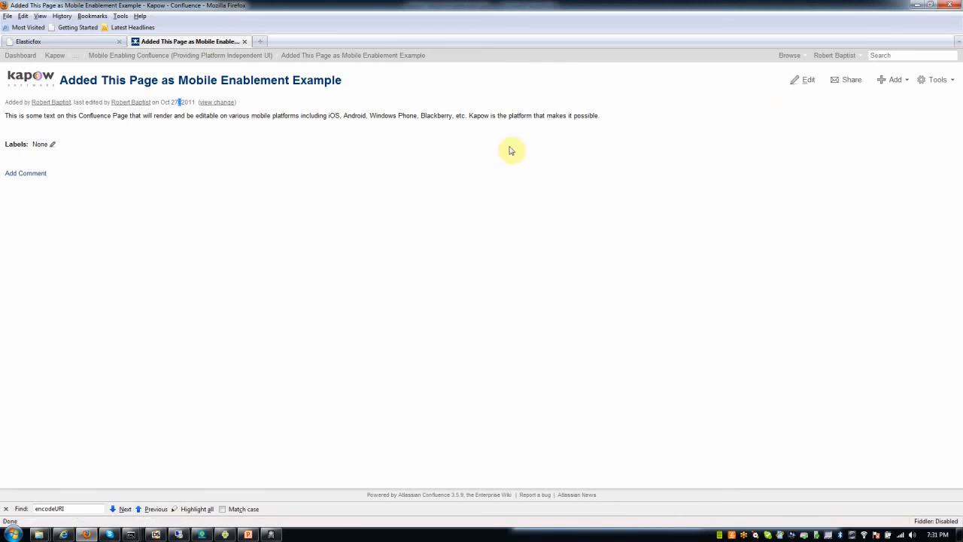
{"action": "mouse_move", "coordinate": [472, 146]}
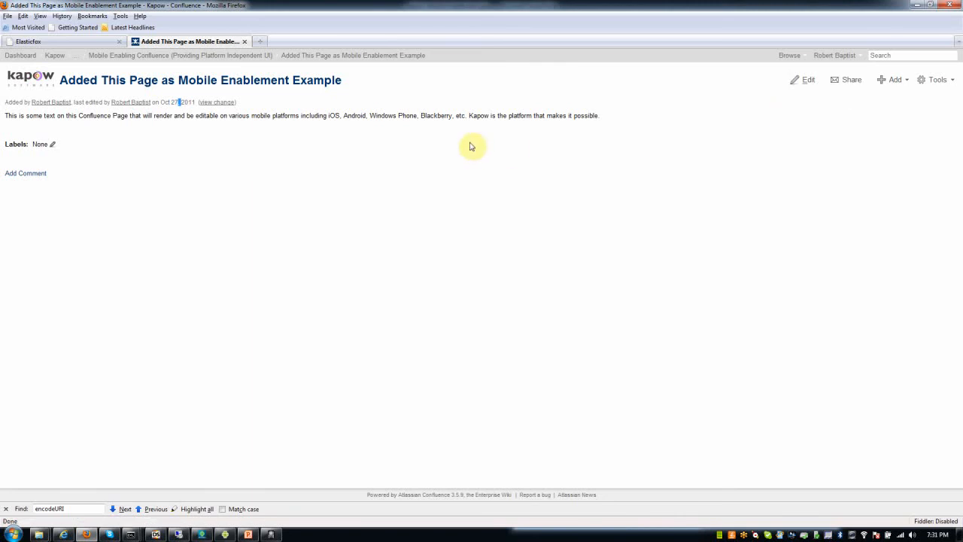
{"action": "mouse_move", "coordinate": [238, 168]}
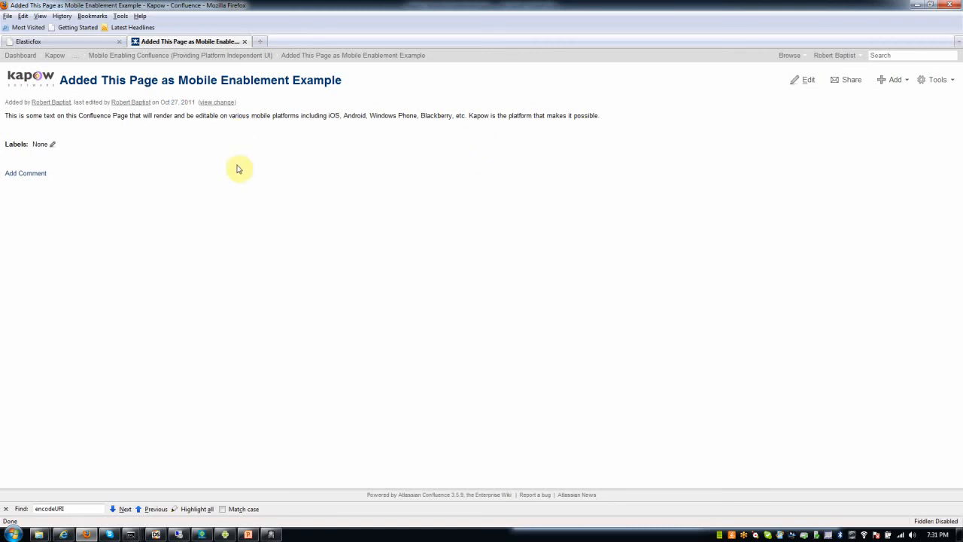
{"action": "mouse_move", "coordinate": [643, 202]}
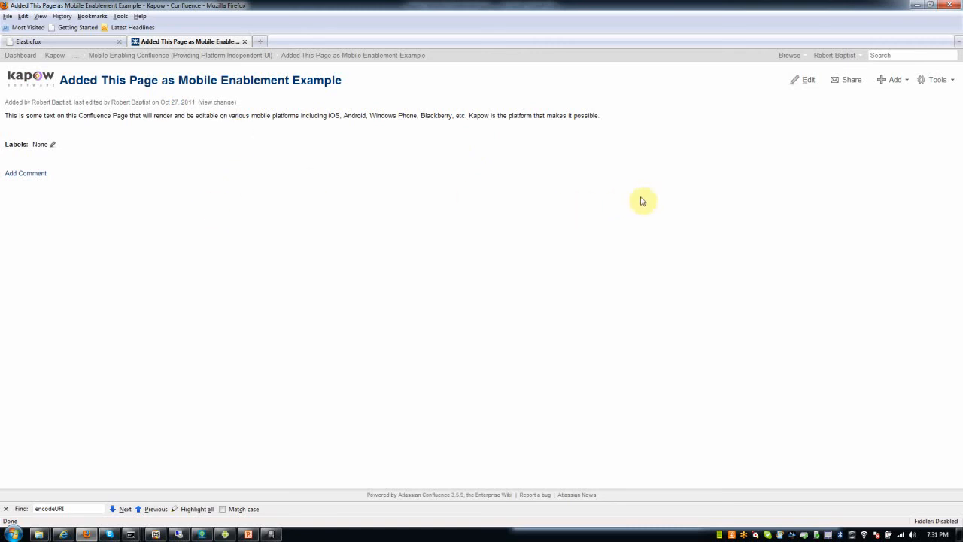
{"action": "mouse_move", "coordinate": [851, 143]}
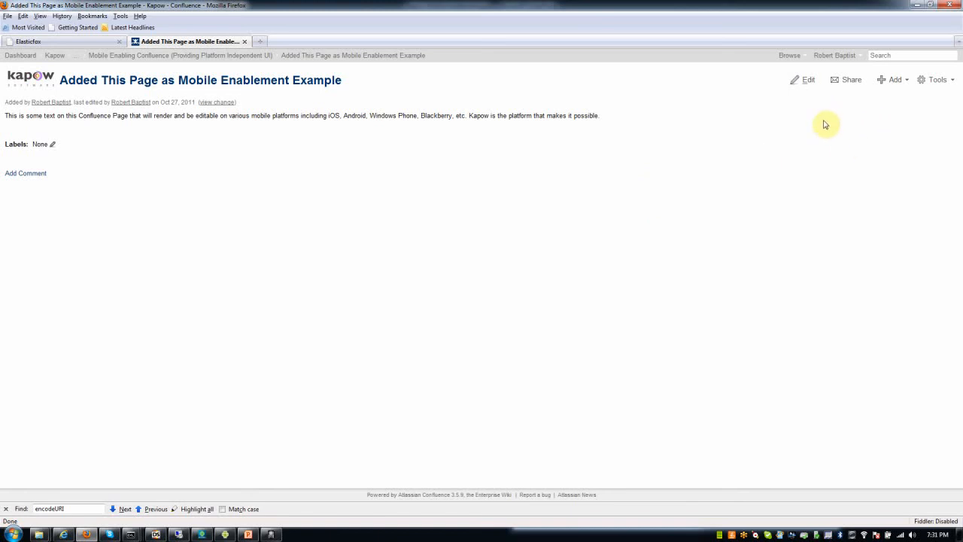
{"action": "mouse_move", "coordinate": [825, 125]}
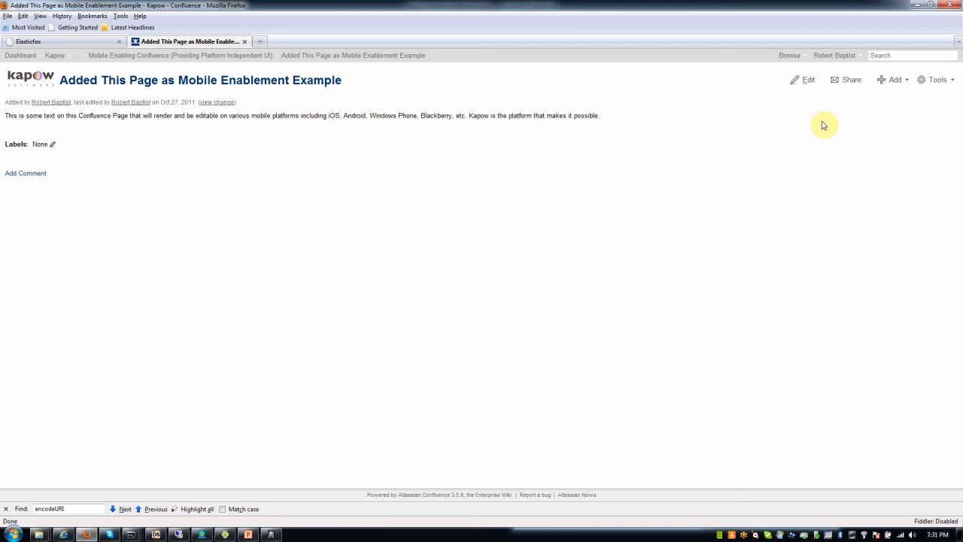
{"action": "mouse_move", "coordinate": [449, 205]}
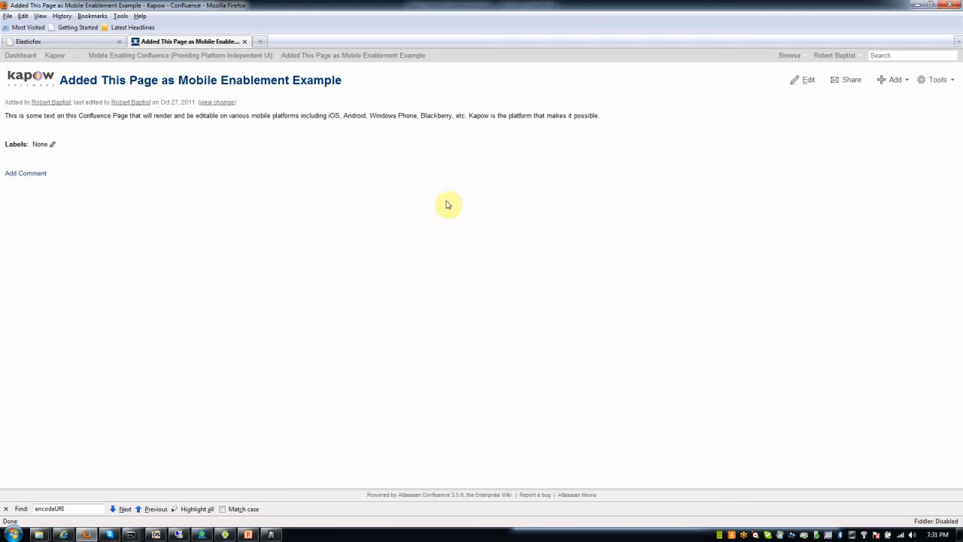
{"action": "mouse_move", "coordinate": [474, 174]}
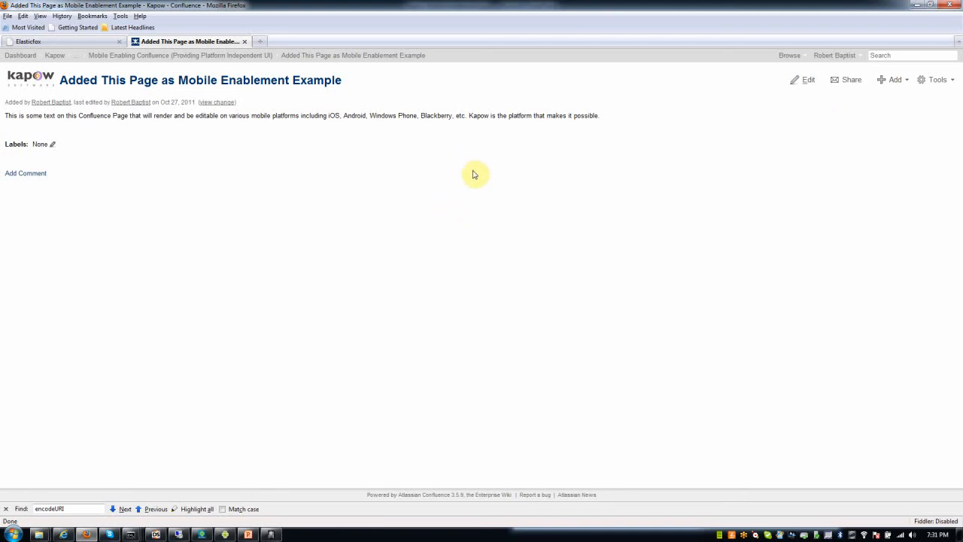
{"action": "mouse_move", "coordinate": [410, 102]}
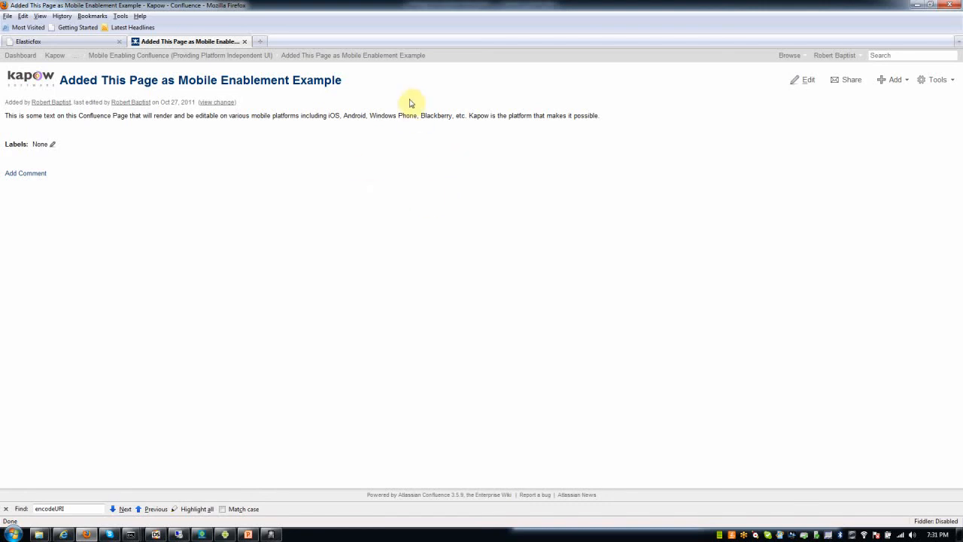
{"action": "mouse_move", "coordinate": [376, 113]}
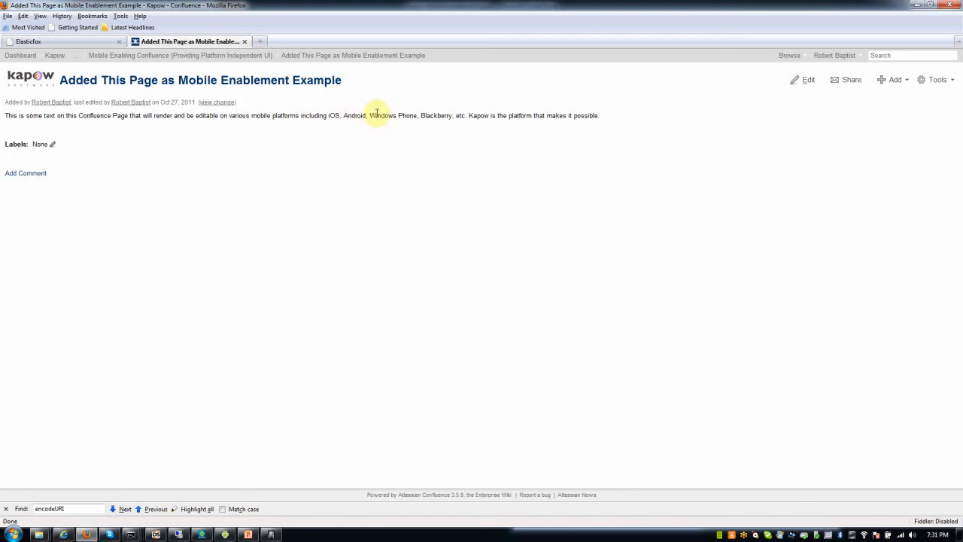
{"action": "mouse_move", "coordinate": [388, 160]}
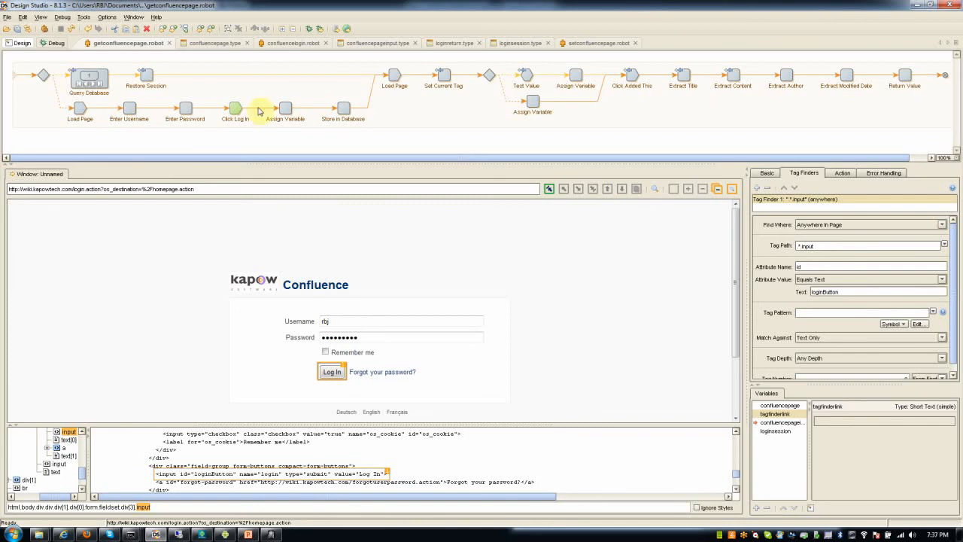
{"action": "mouse_move", "coordinate": [639, 109]}
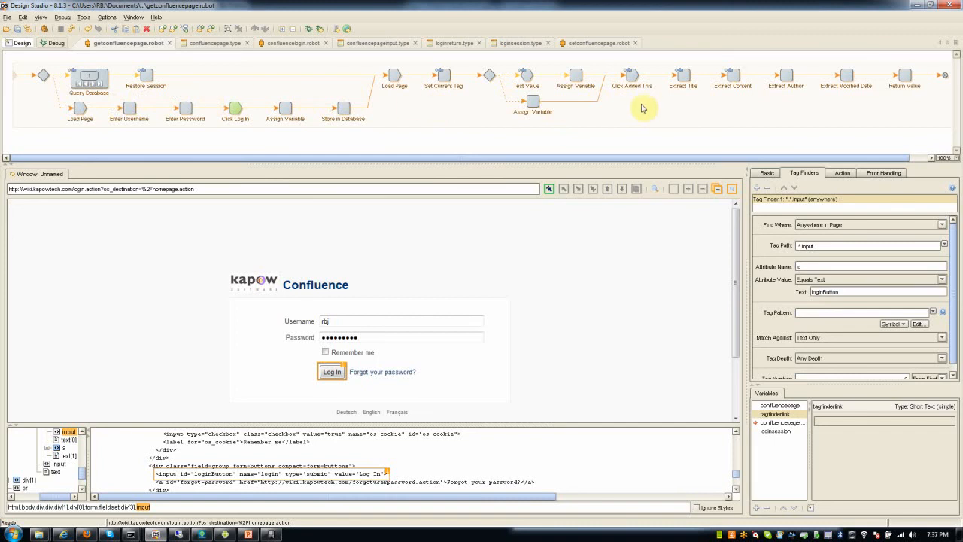
{"action": "mouse_move", "coordinate": [470, 114]}
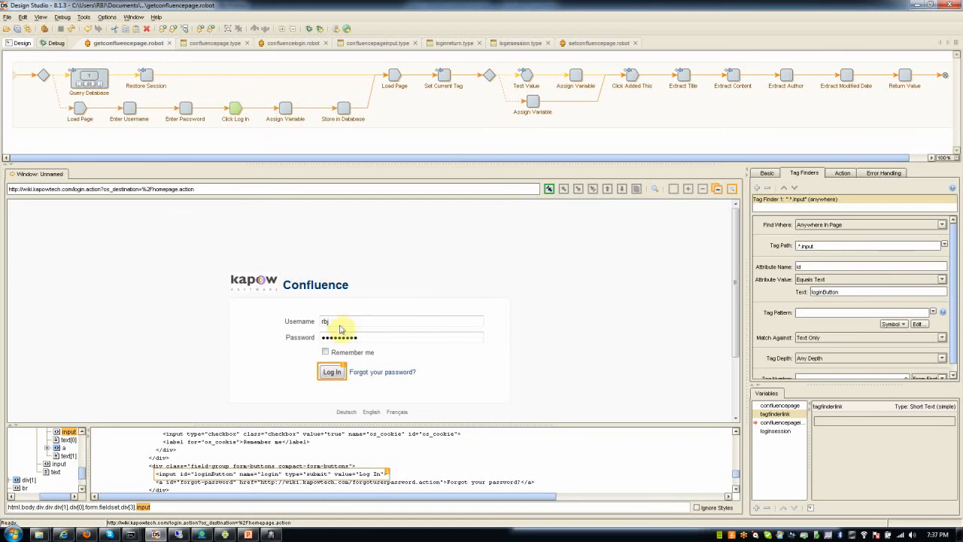
{"action": "left_click", "coordinate": [400, 322]}
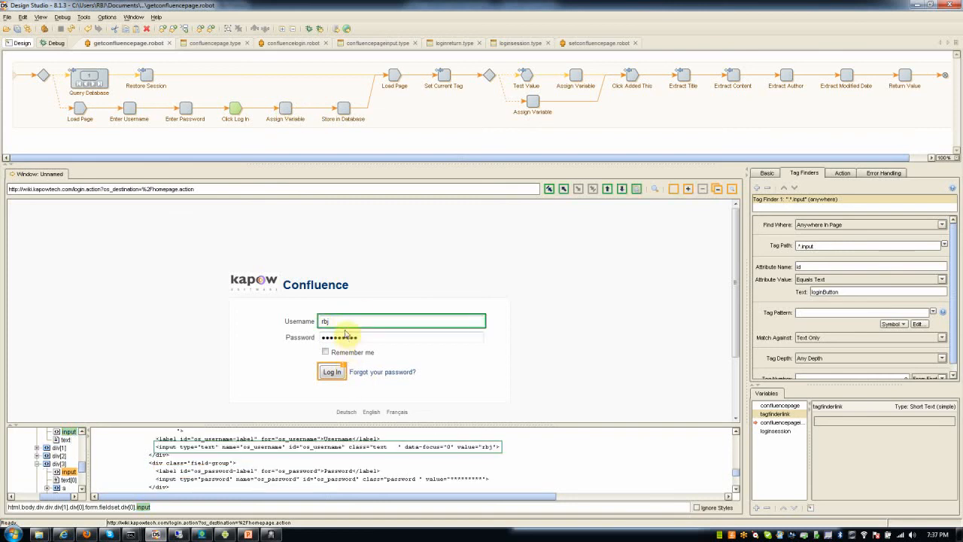
{"action": "left_click", "coordinate": [331, 370]}
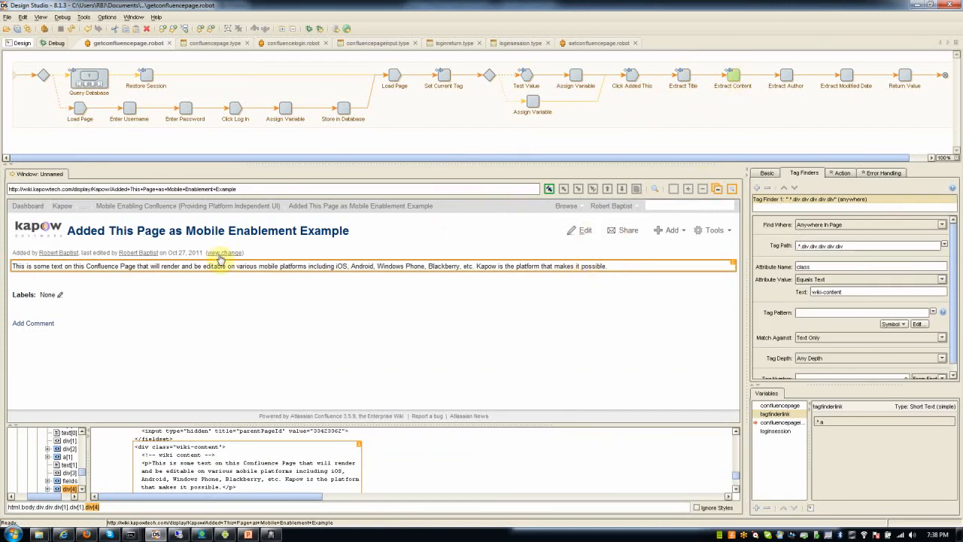
{"action": "mouse_move", "coordinate": [284, 278]}
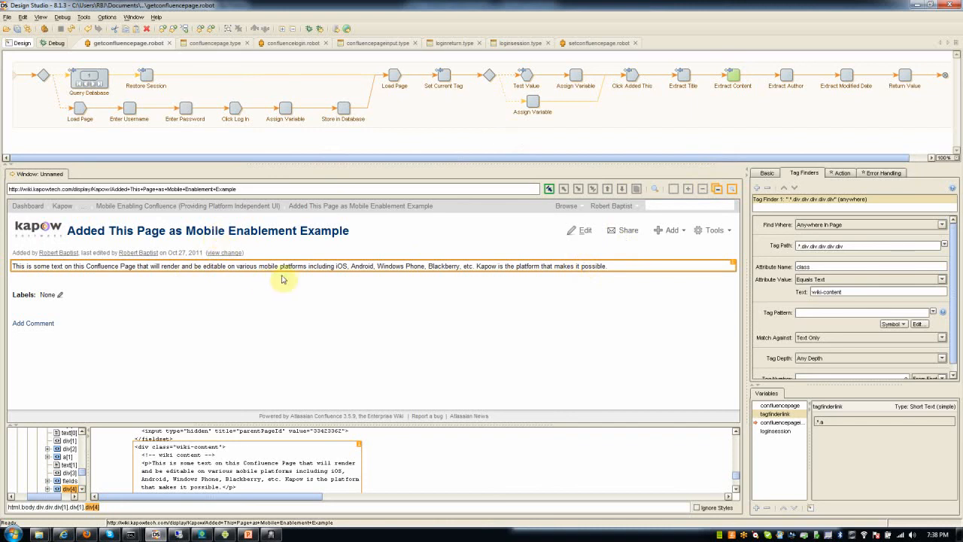
{"action": "mouse_move", "coordinate": [461, 144]}
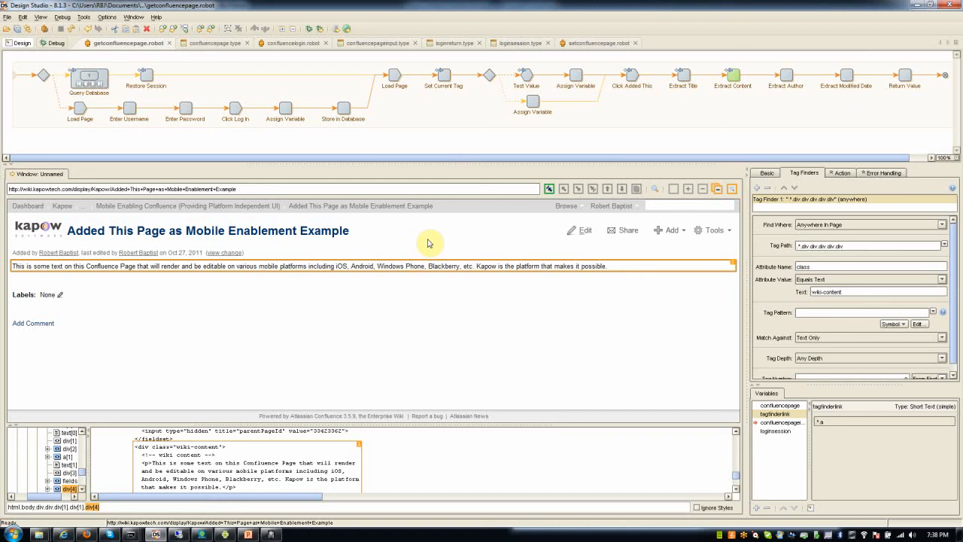
{"action": "mouse_move", "coordinate": [439, 304]}
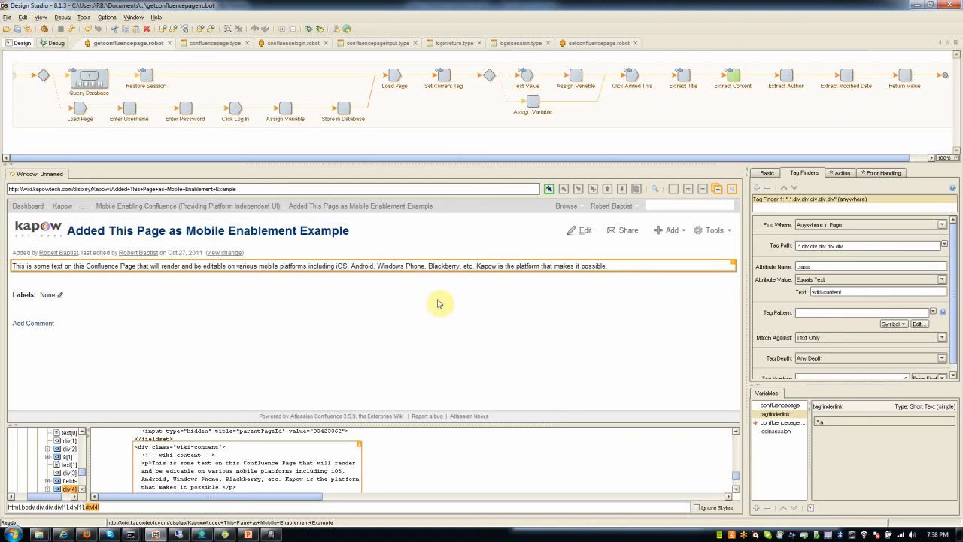
{"action": "mouse_move", "coordinate": [449, 261]}
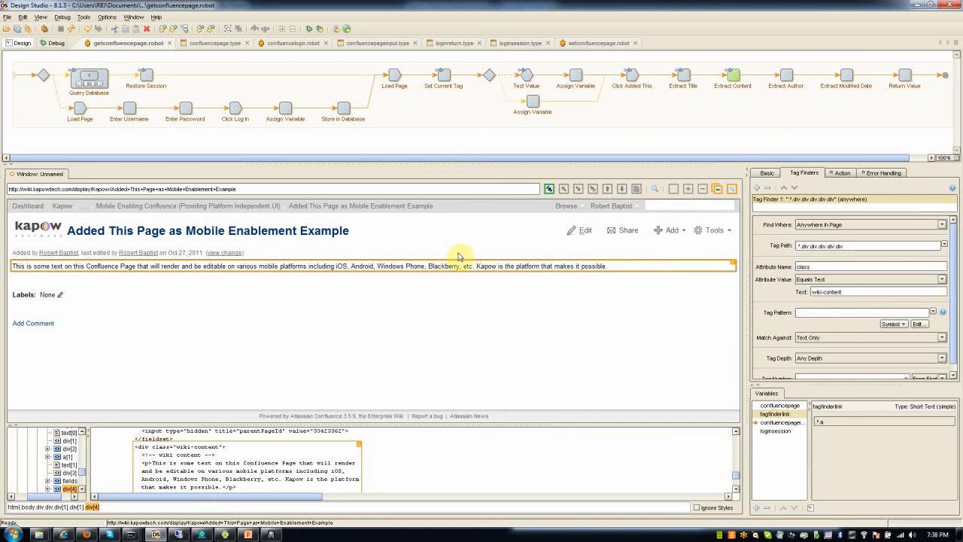
{"action": "mouse_move", "coordinate": [461, 322]}
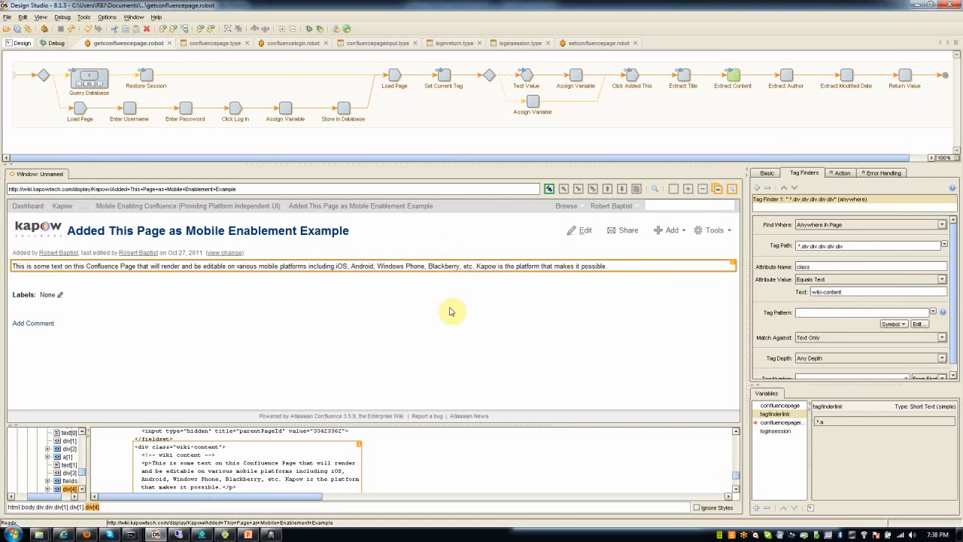
{"action": "mouse_move", "coordinate": [442, 315]}
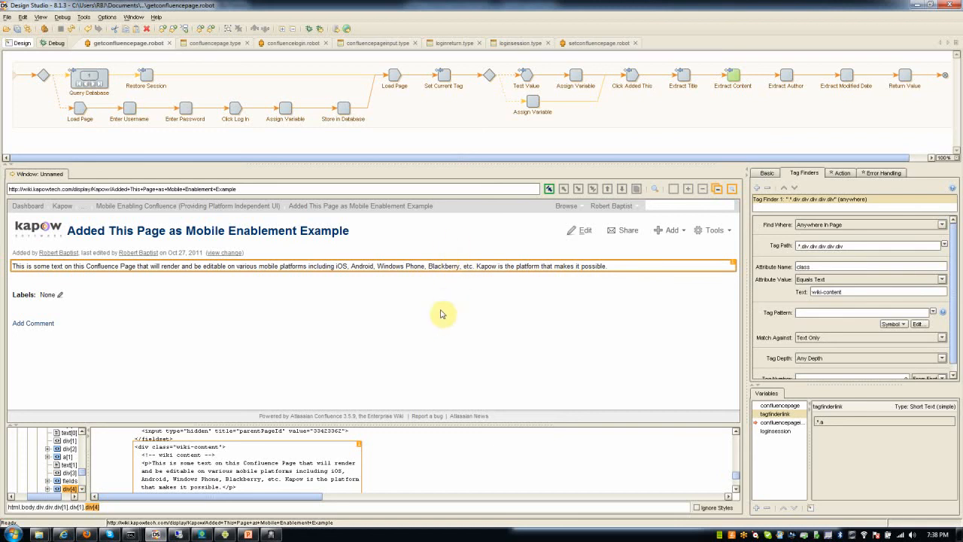
{"action": "mouse_move", "coordinate": [439, 319]}
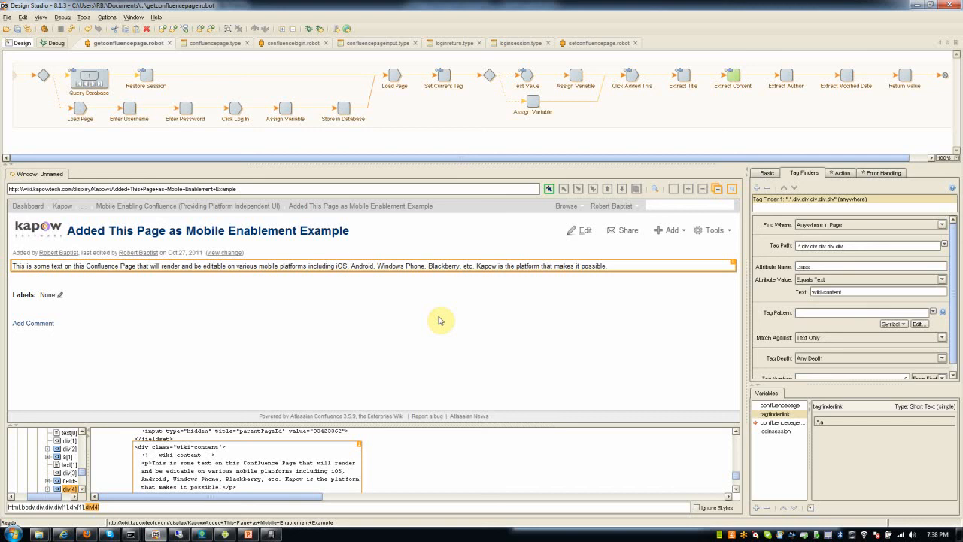
{"action": "mouse_move", "coordinate": [448, 322]}
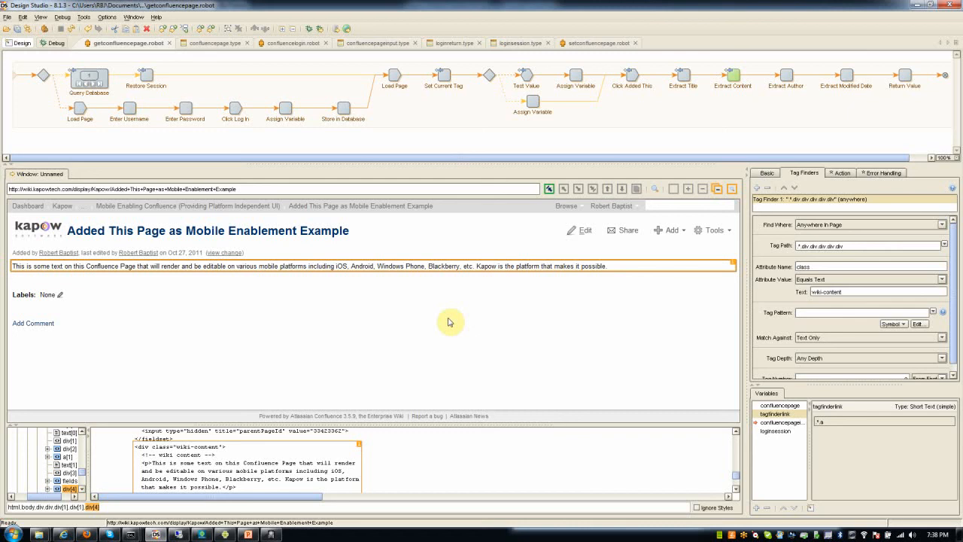
{"action": "mouse_move", "coordinate": [345, 29]}
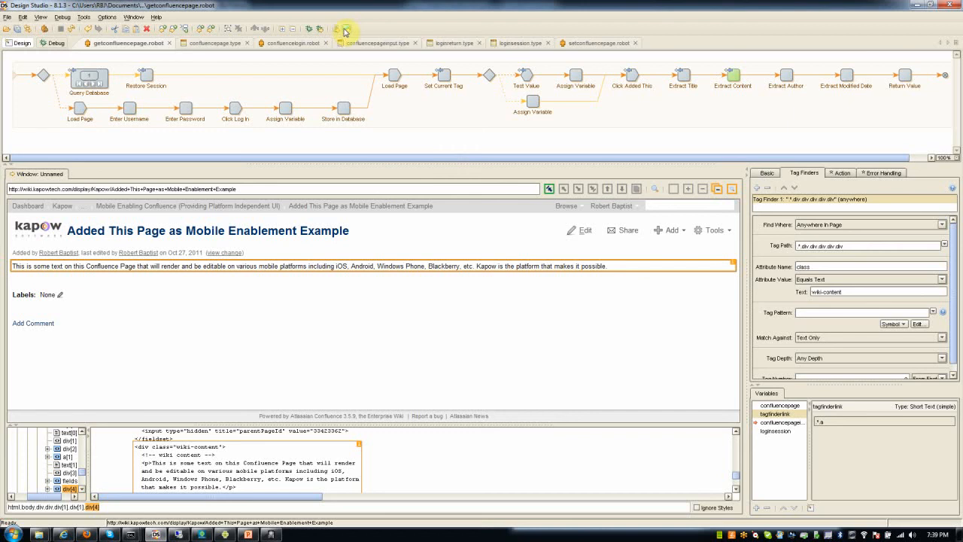
{"action": "mouse_move", "coordinate": [358, 57]}
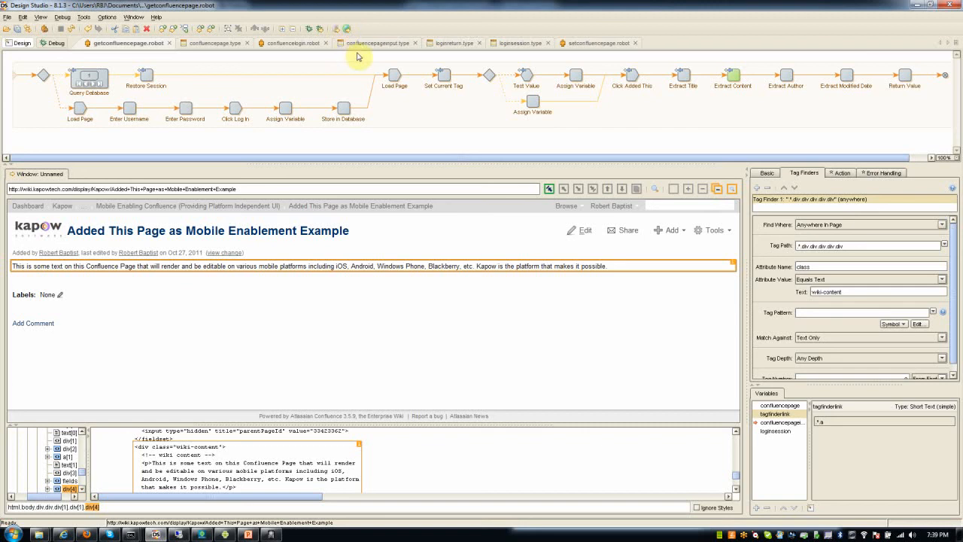
{"action": "mouse_move", "coordinate": [401, 217]}
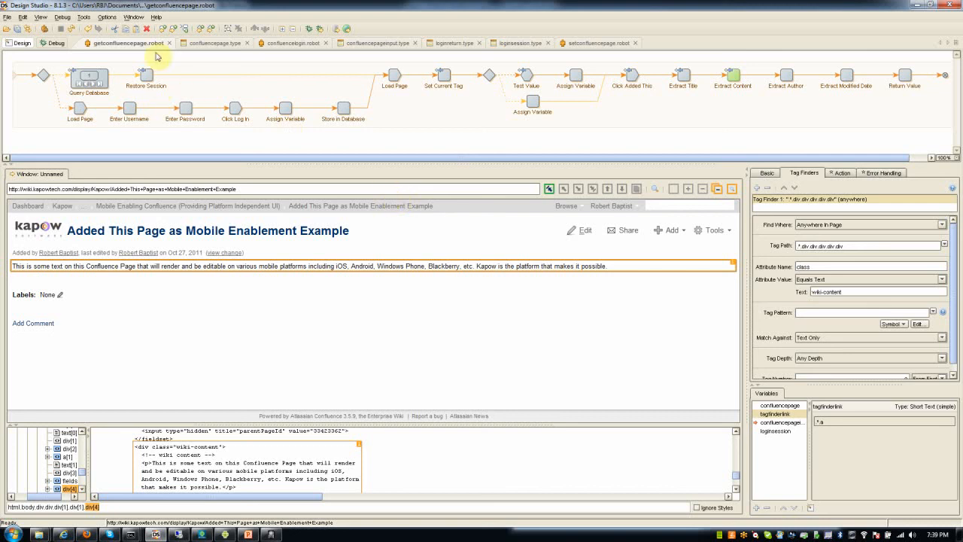
{"action": "mouse_move", "coordinate": [135, 63]}
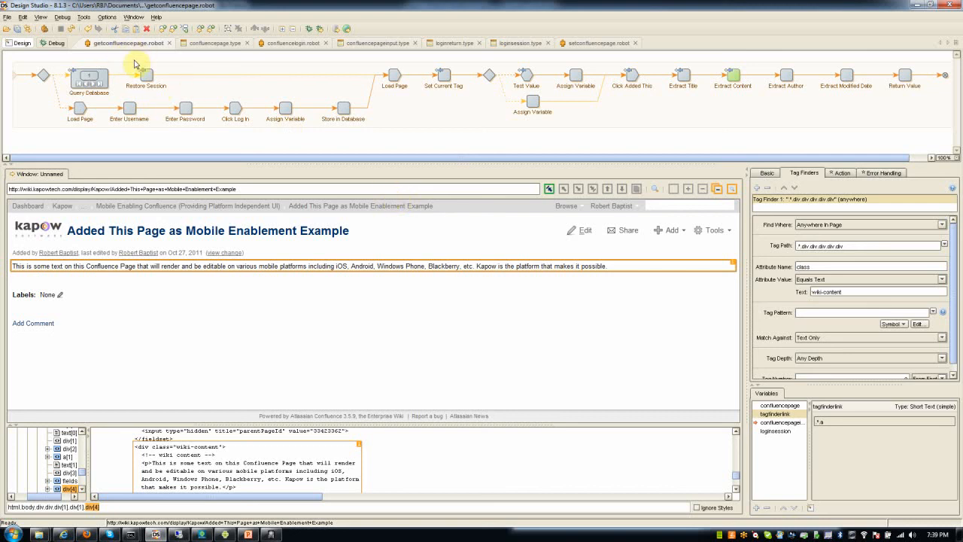
{"action": "mouse_move", "coordinate": [461, 108]}
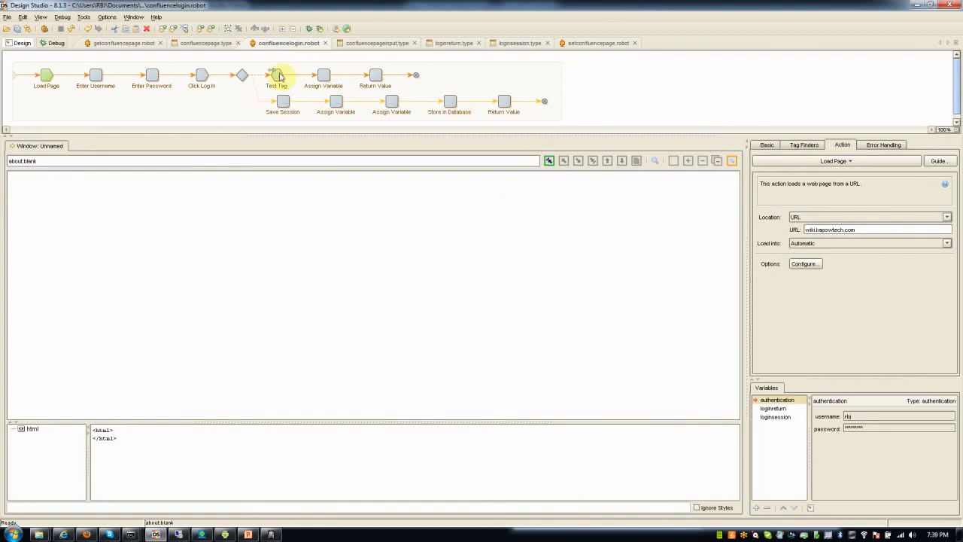
Step: Return to getconfluencepage.robot and advance the flow to the Extract Title step
{"action": "left_click", "coordinate": [123, 42]}
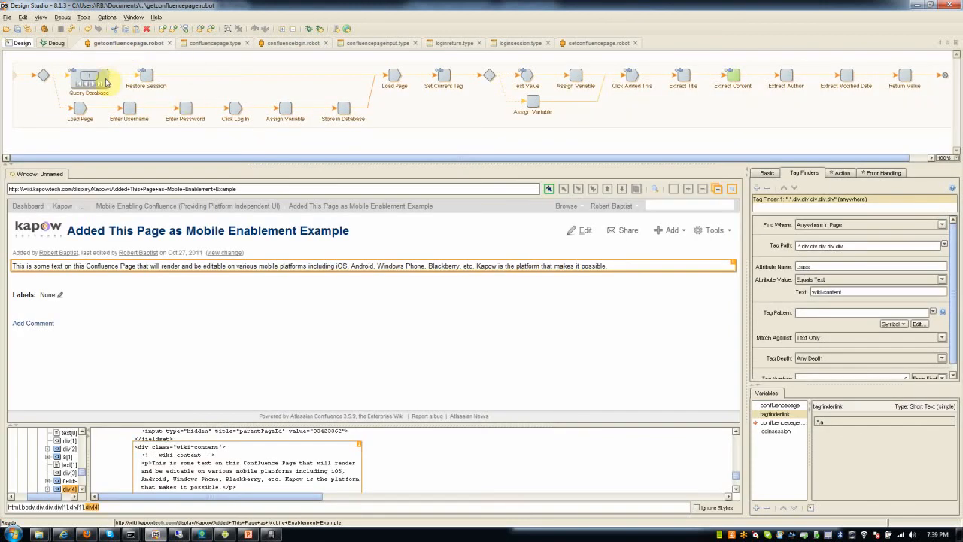
{"action": "mouse_move", "coordinate": [89, 78]}
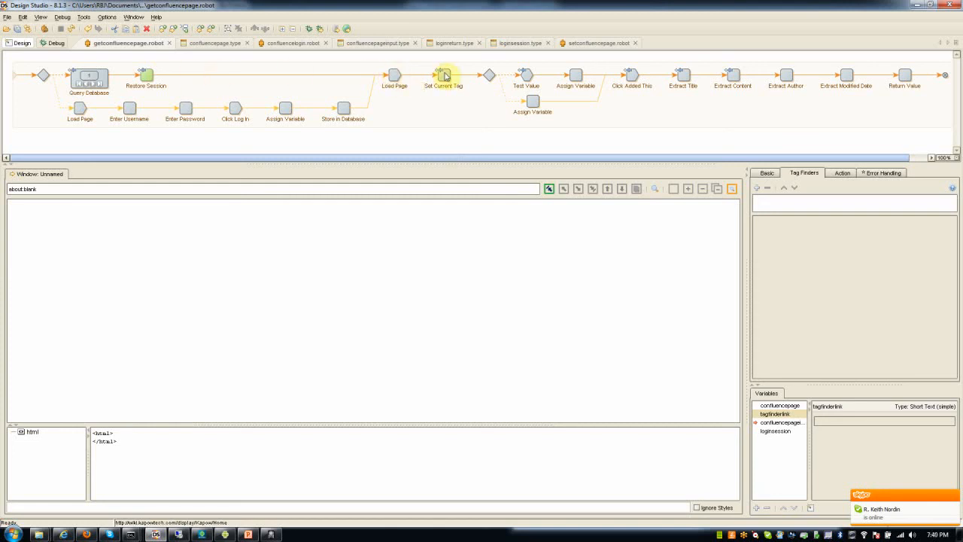
{"action": "left_click", "coordinate": [631, 75]}
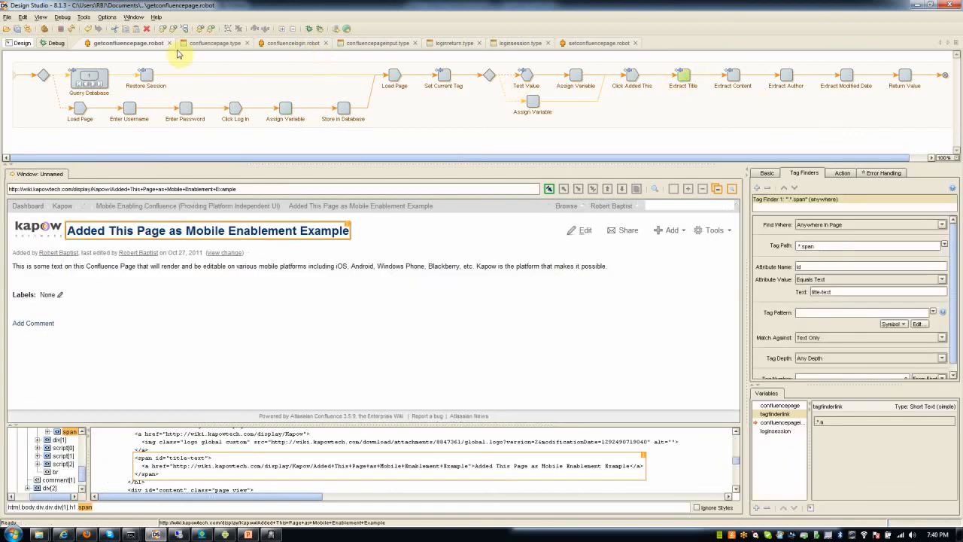
{"action": "mouse_move", "coordinate": [519, 68]}
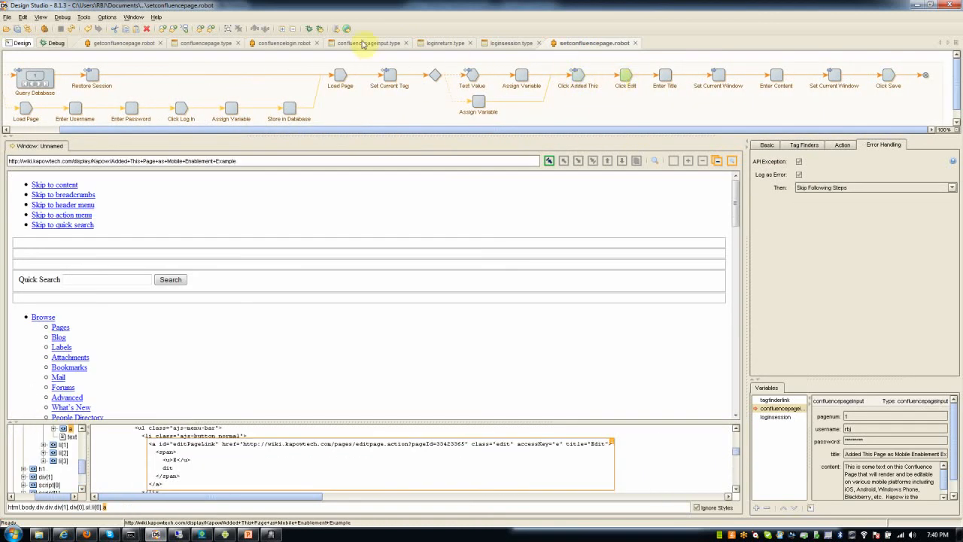
{"action": "left_click", "coordinate": [127, 42]}
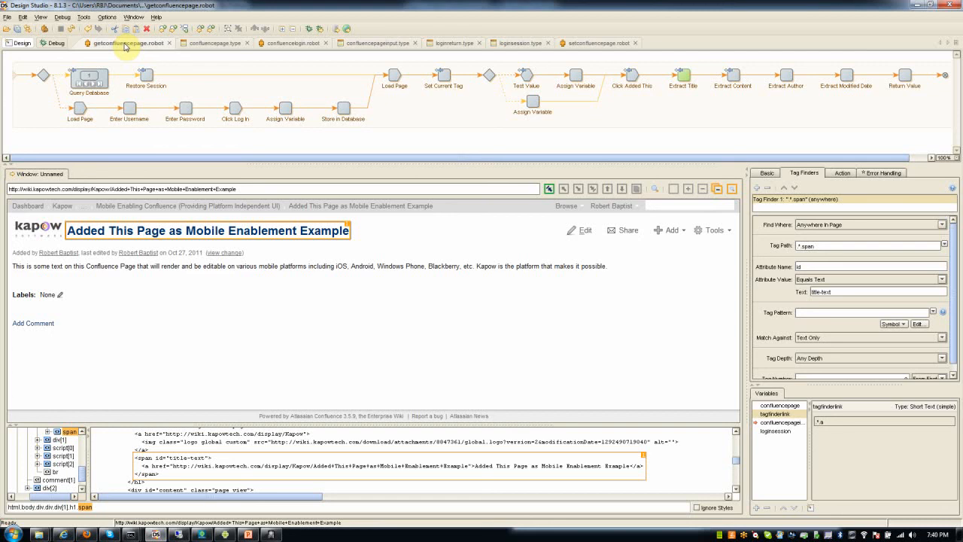
{"action": "mouse_move", "coordinate": [349, 141]}
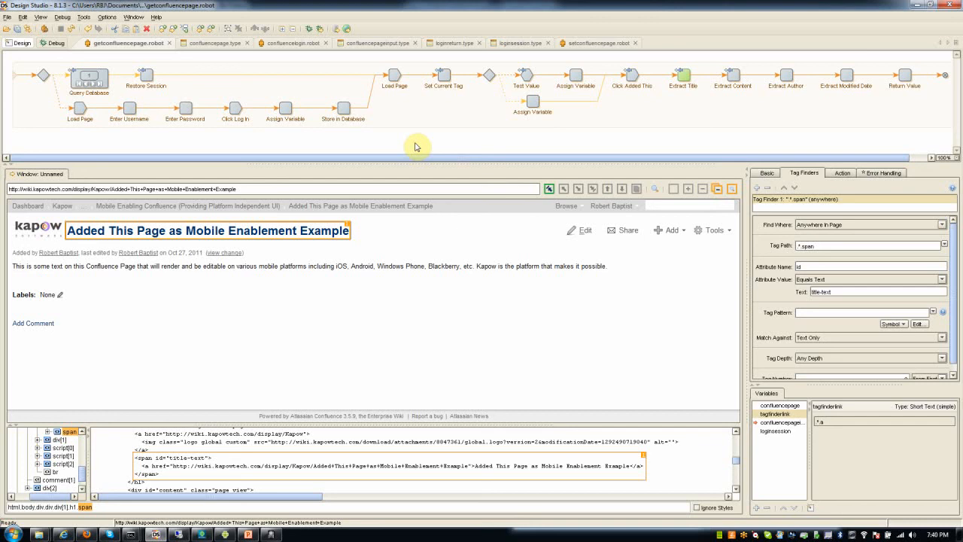
{"action": "mouse_move", "coordinate": [532, 316]}
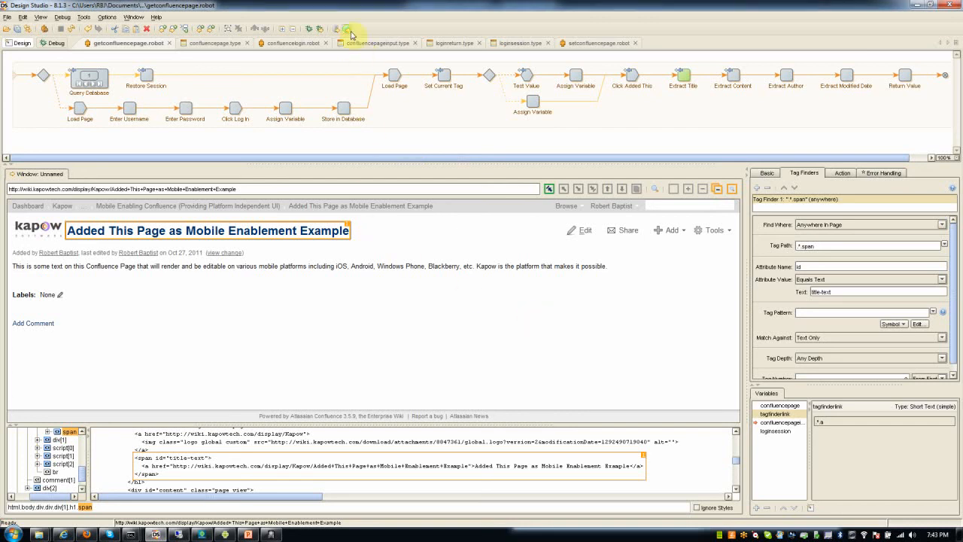
{"action": "mouse_move", "coordinate": [350, 31]}
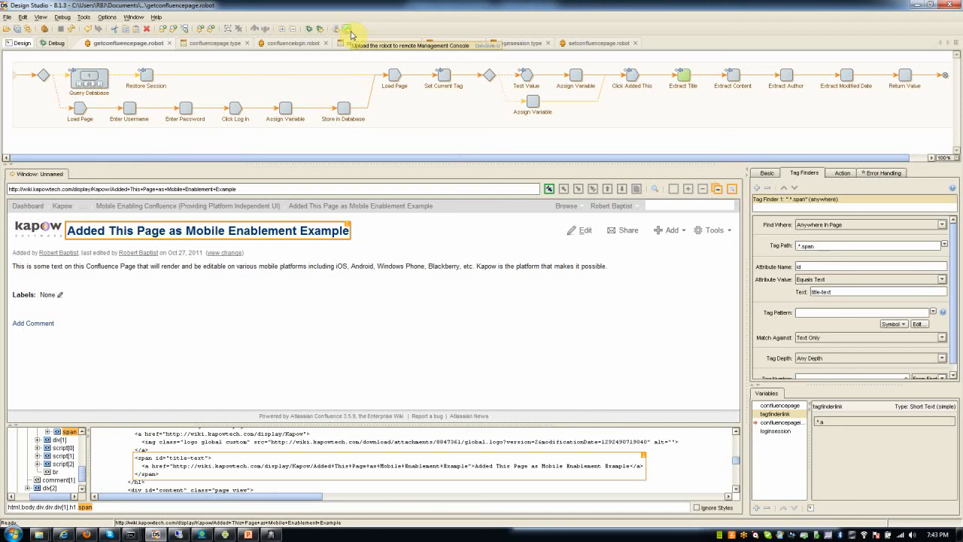
Step: Upload the page-retrieval robot to the remote Management Console and confirm the Robot Uploaded message
{"action": "left_click", "coordinate": [343, 30]}
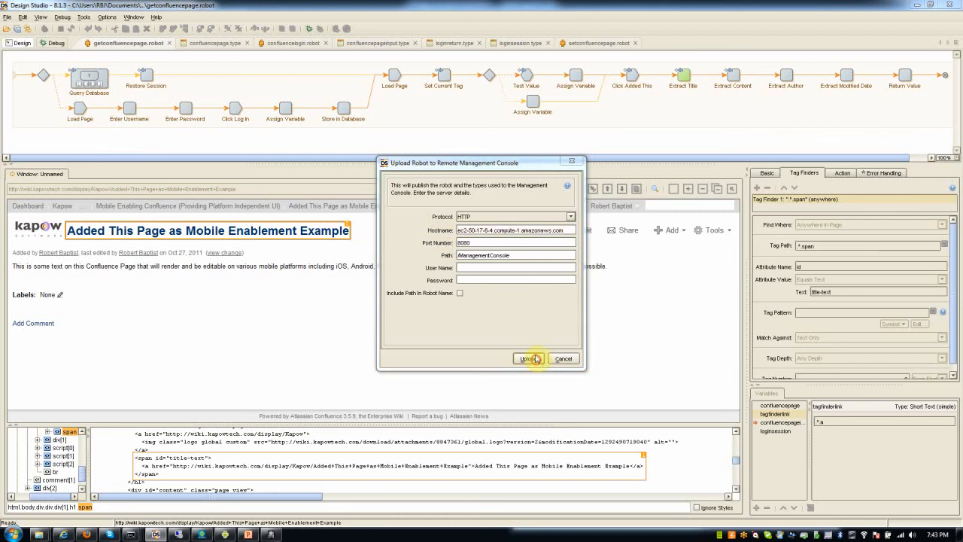
{"action": "left_click", "coordinate": [530, 358]}
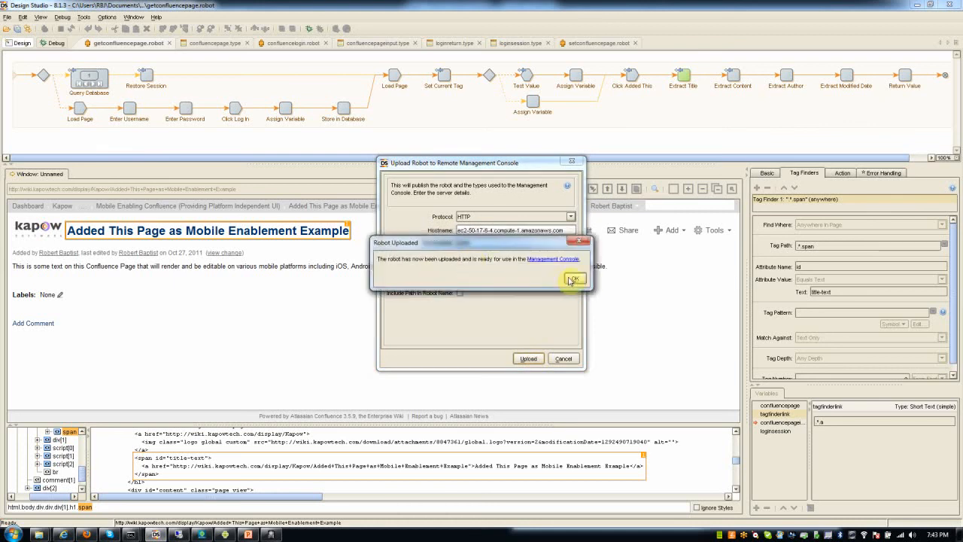
{"action": "left_click", "coordinate": [575, 278]}
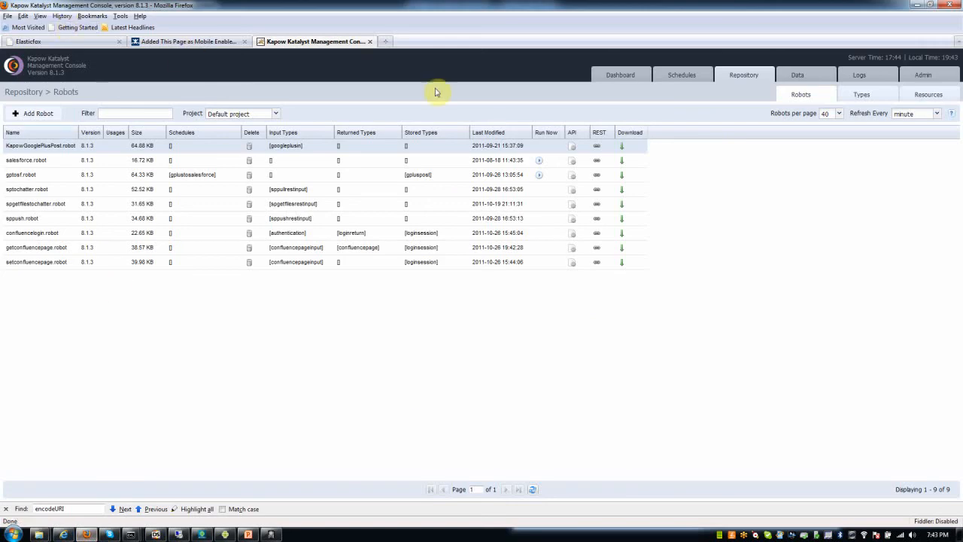
{"action": "mouse_move", "coordinate": [304, 91]}
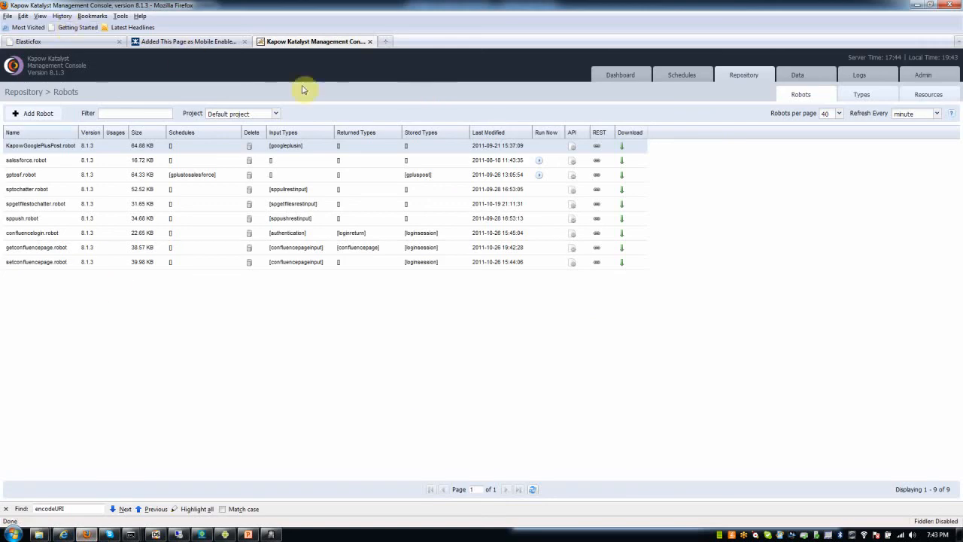
{"action": "mouse_move", "coordinate": [151, 171]}
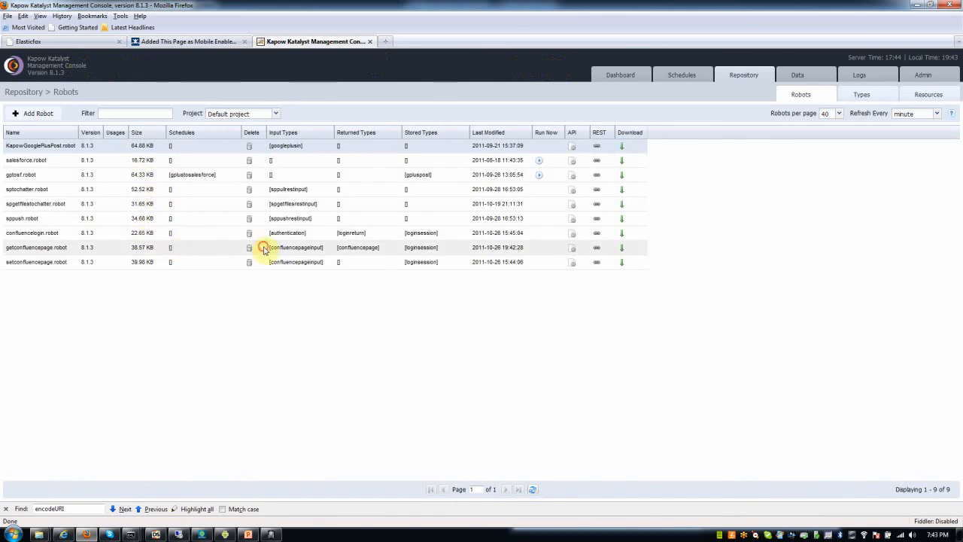
{"action": "left_click", "coordinate": [250, 246]}
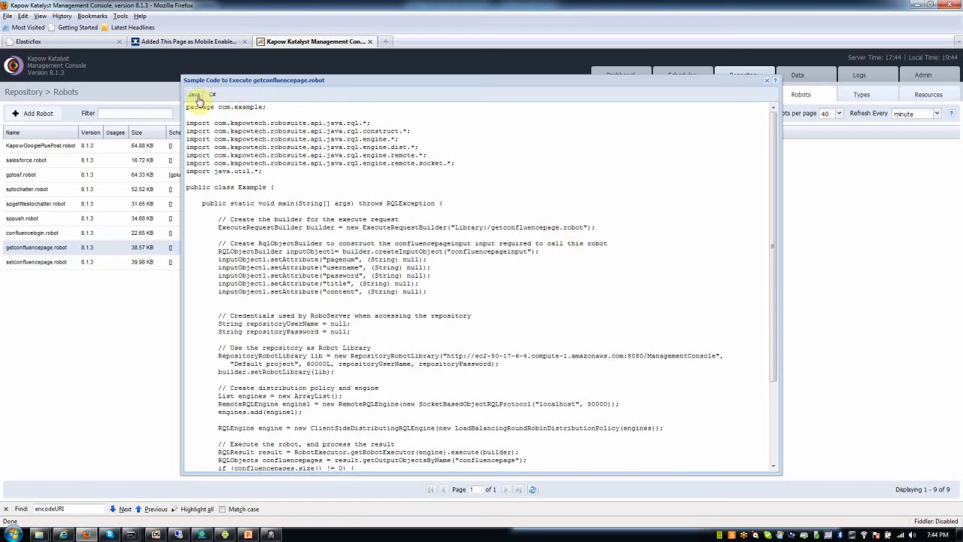
{"action": "left_click", "coordinate": [212, 94]}
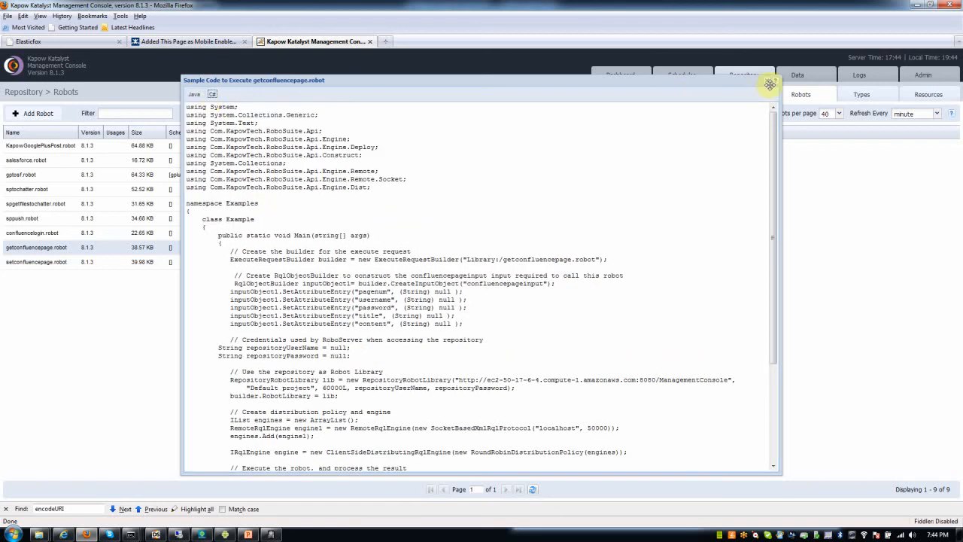
{"action": "left_click", "coordinate": [768, 84]}
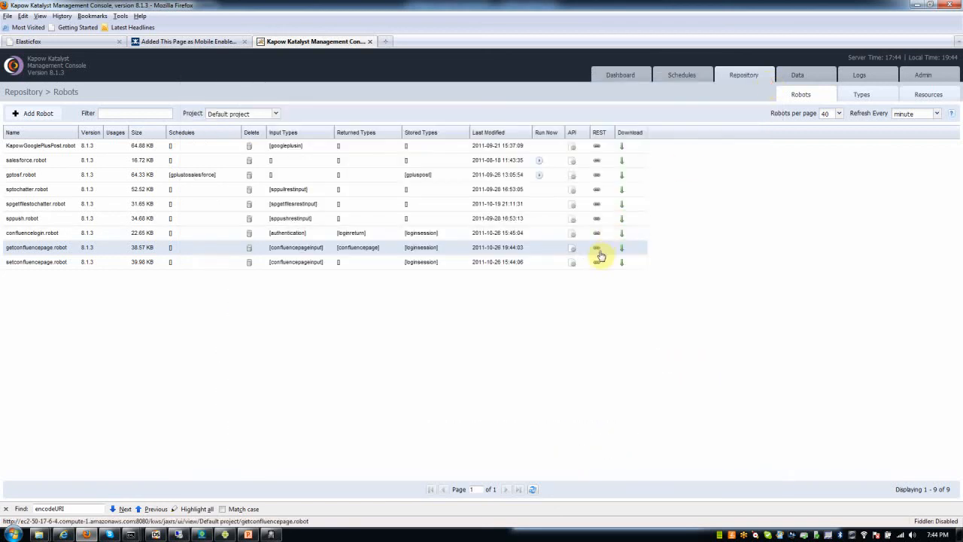
{"action": "left_click", "coordinate": [596, 246]}
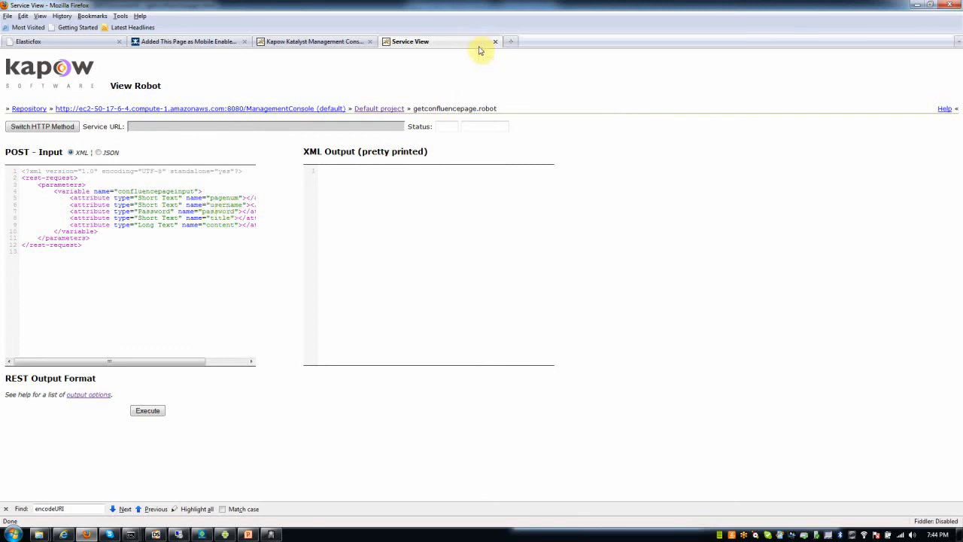
{"action": "mouse_move", "coordinate": [480, 50]}
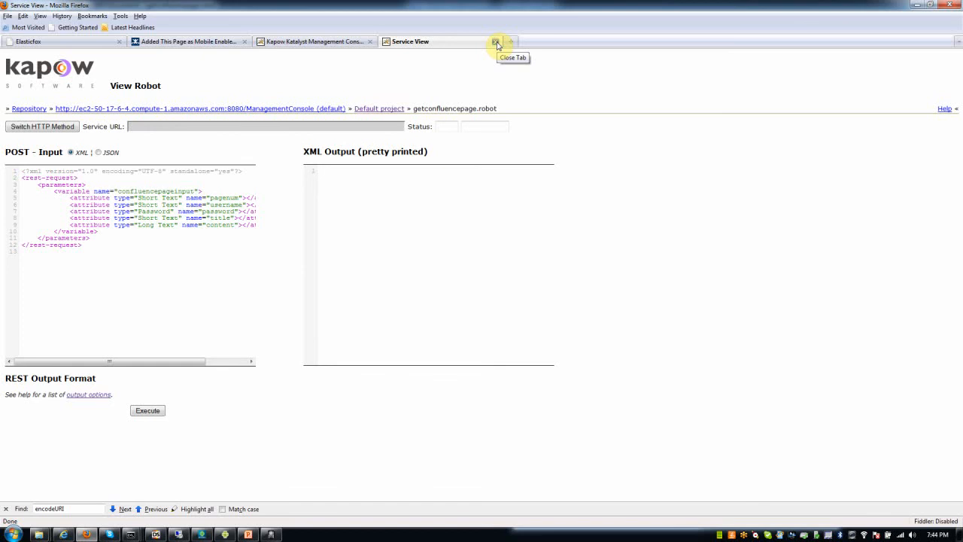
{"action": "left_click", "coordinate": [496, 42]}
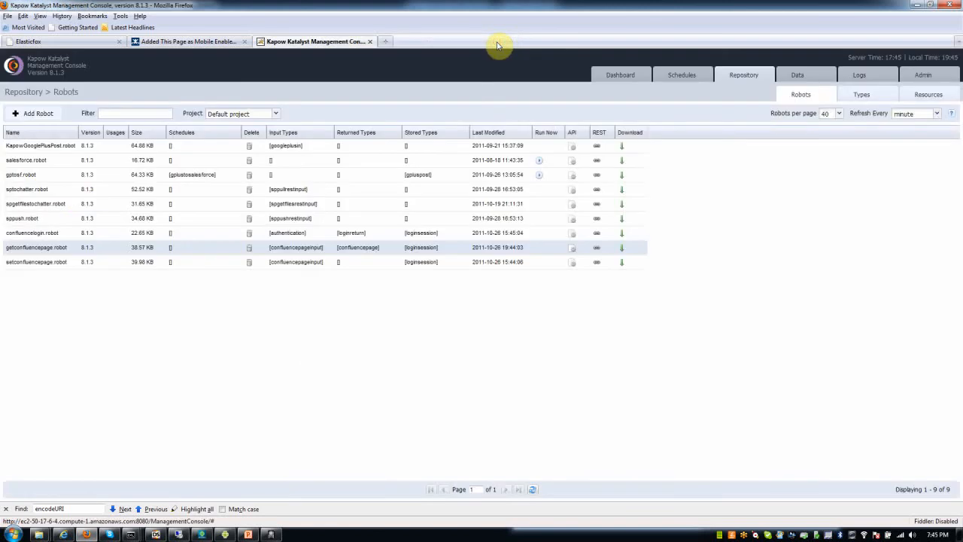
{"action": "mouse_move", "coordinate": [668, 226]}
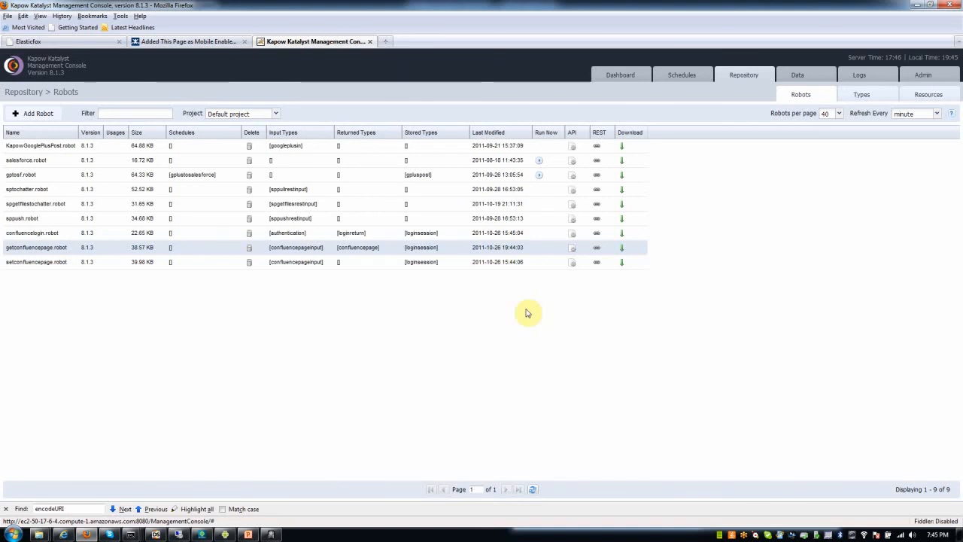
{"action": "mouse_move", "coordinate": [526, 314]}
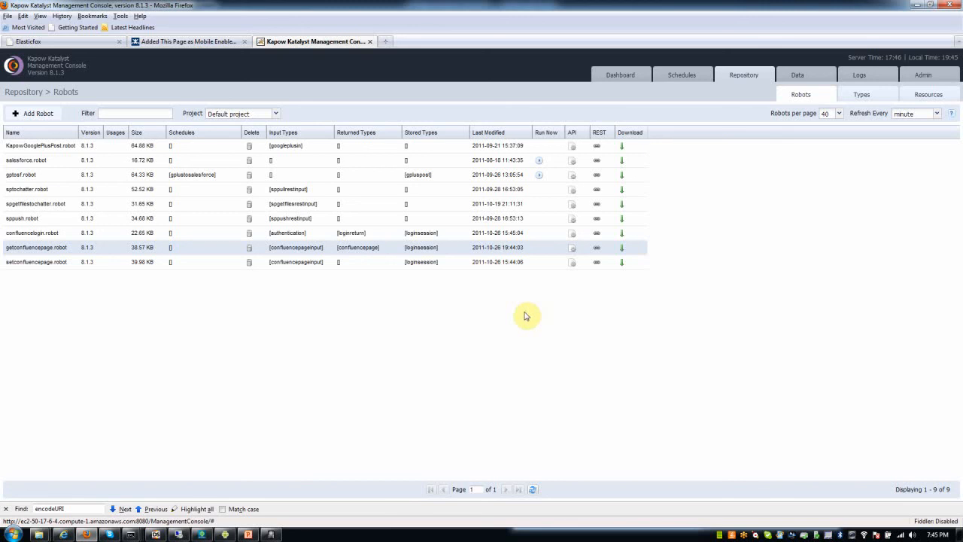
{"action": "mouse_move", "coordinate": [445, 298]}
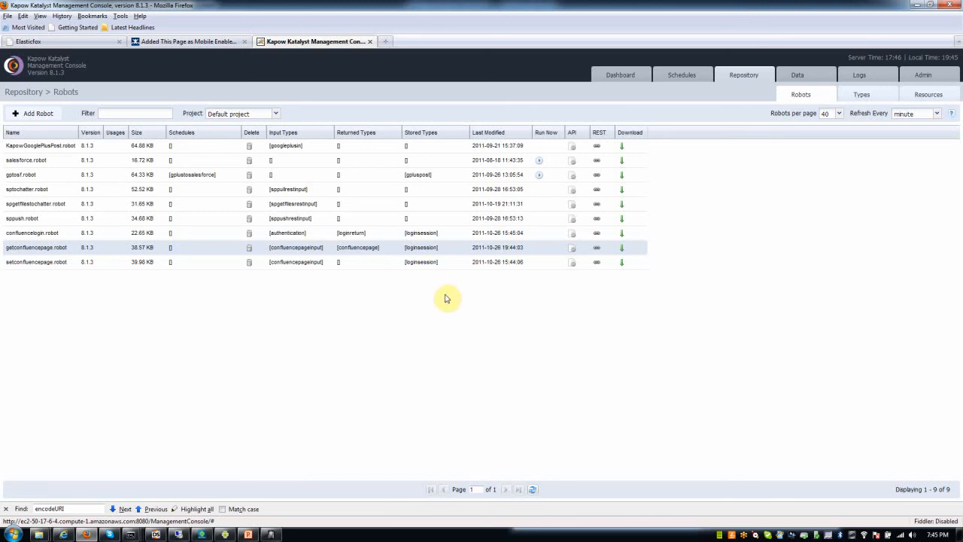
{"action": "mouse_move", "coordinate": [234, 475]}
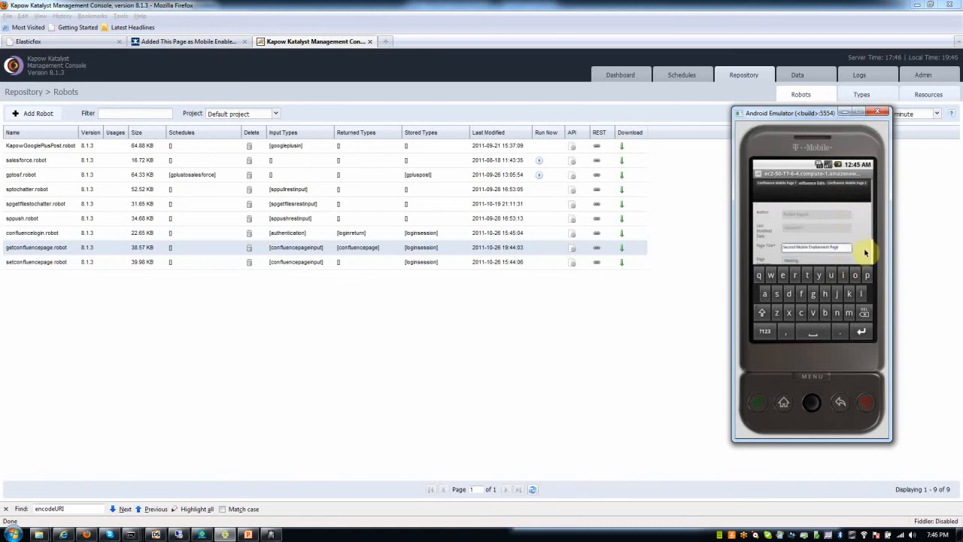
{"action": "mouse_move", "coordinate": [851, 235]}
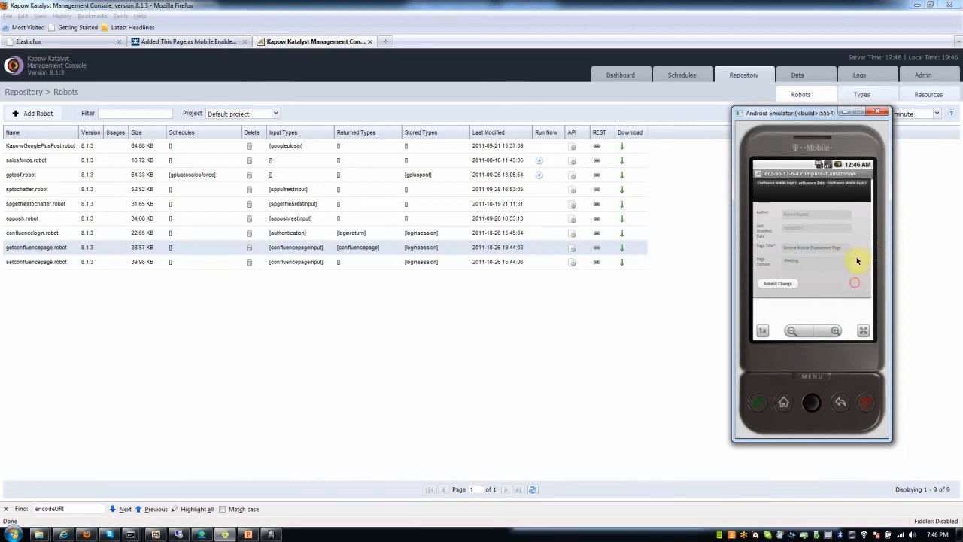
{"action": "mouse_move", "coordinate": [852, 235]}
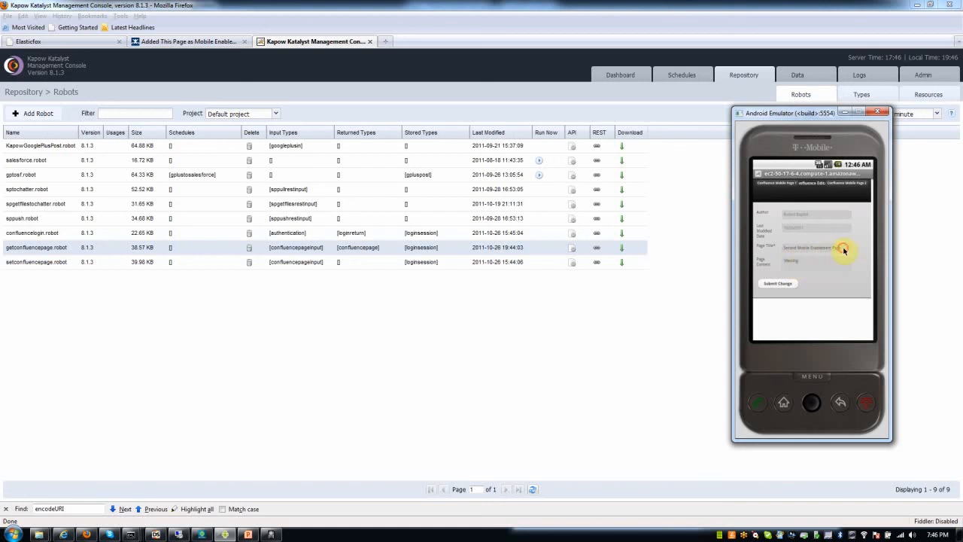
Step: Select the Page Title text in the Android edit form and bring up the Confluence parent page
{"action": "left_click", "coordinate": [816, 247]}
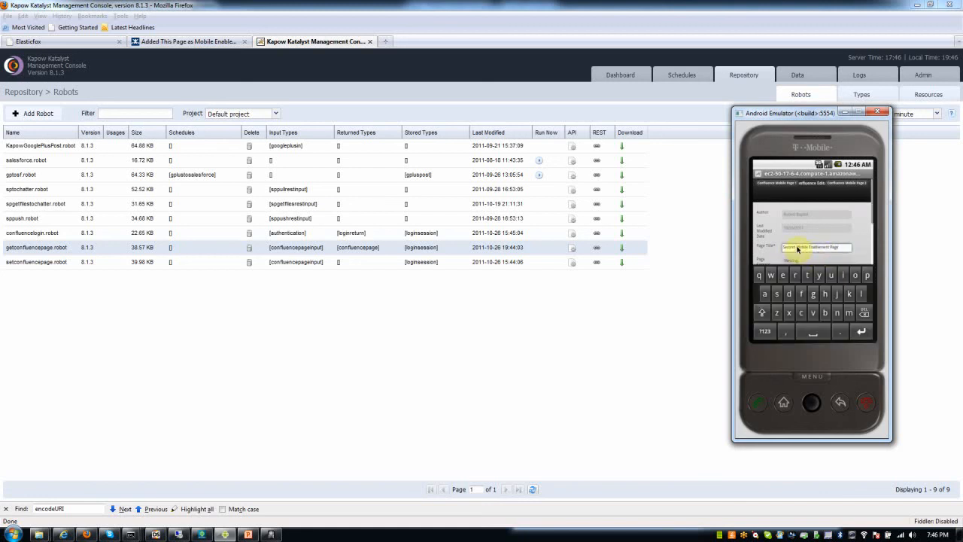
{"action": "left_click_drag", "start_coordinate": [812, 112], "coordinate": [648, 96]}
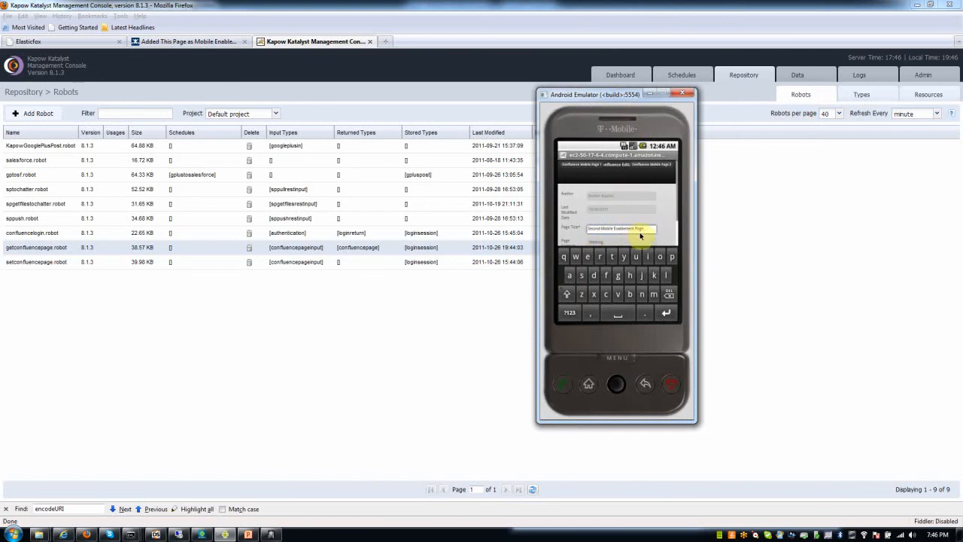
{"action": "left_click", "coordinate": [188, 42]}
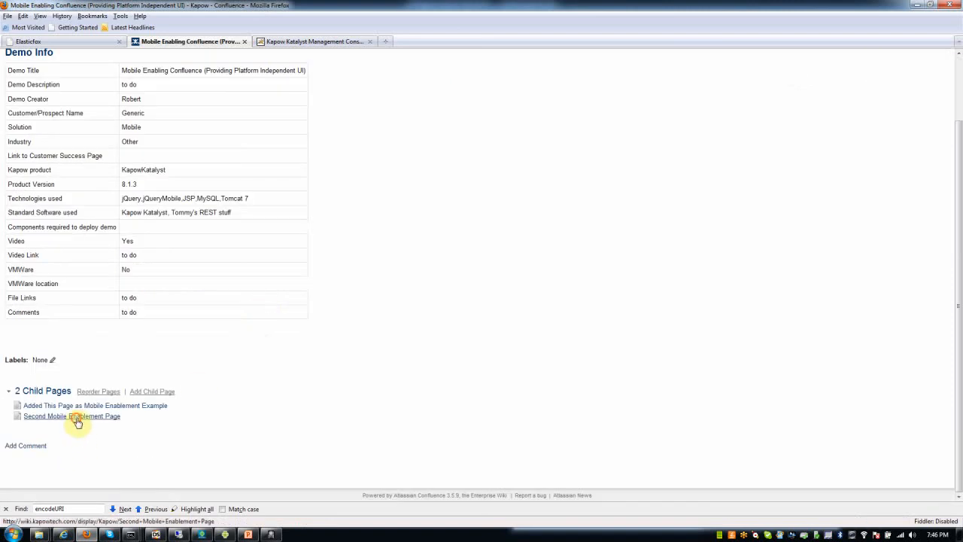
Step: Show the Second Mobile Enablement Page child page with its content testing
{"action": "left_click", "coordinate": [72, 415]}
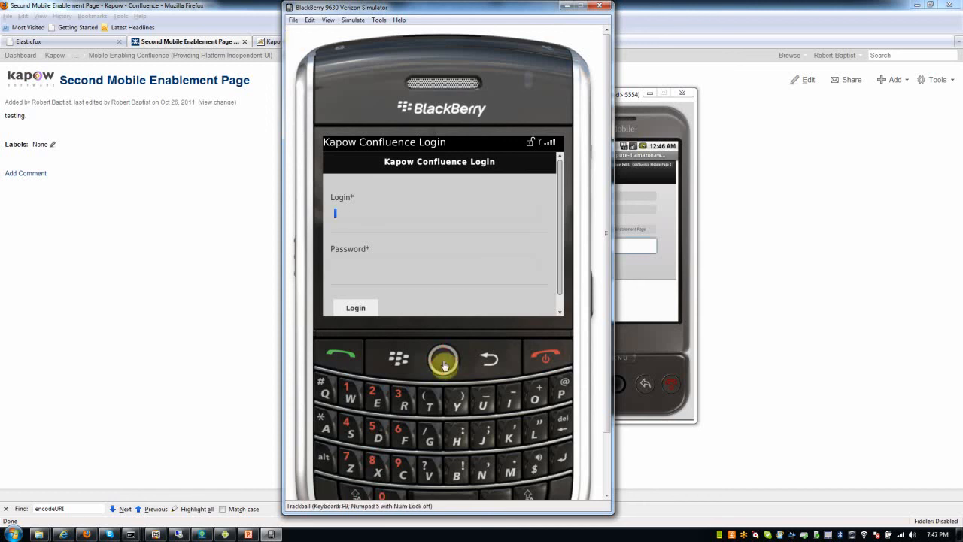
Step: Enter the login 'rb' and password on the Kapow Confluence Login screen and submit them
{"action": "type", "text": "rbj"}
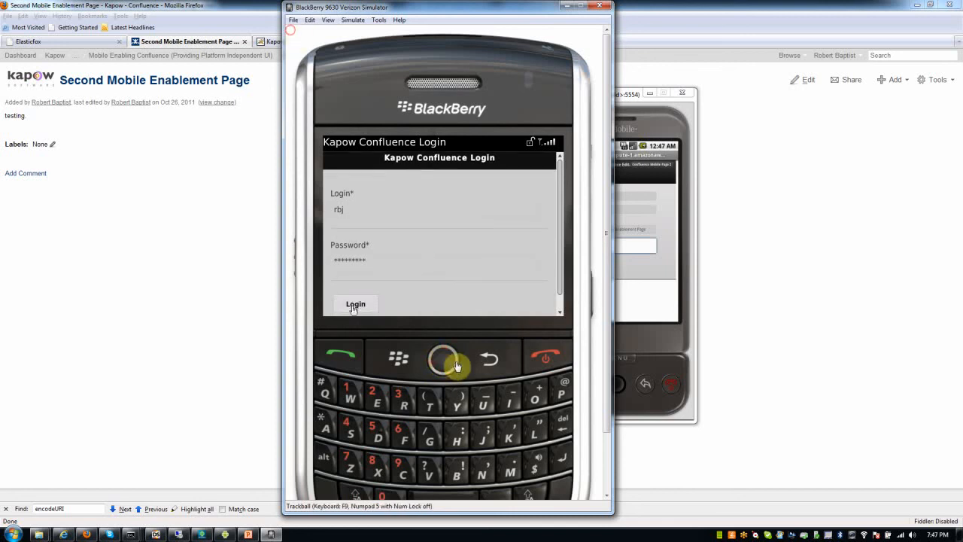
{"action": "left_click", "coordinate": [355, 303]}
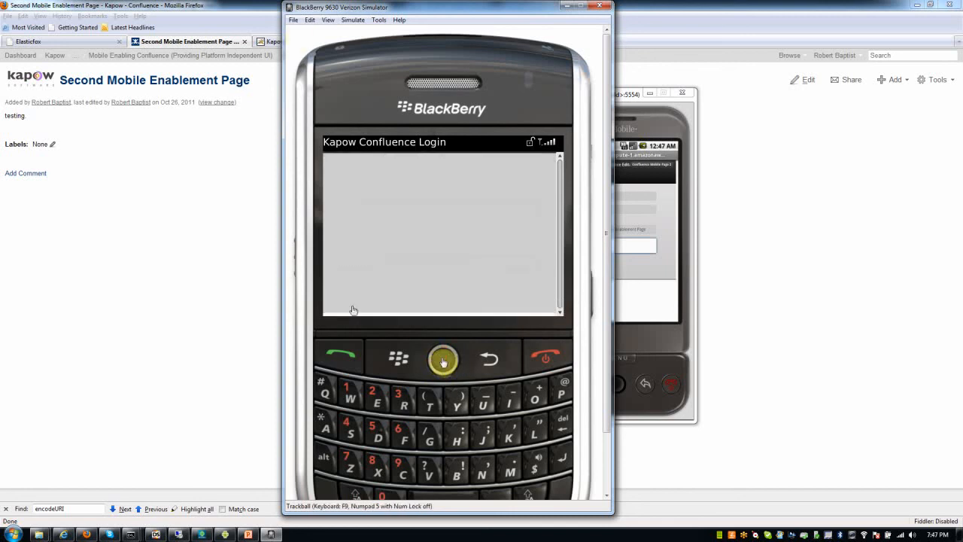
Step: Scroll the loaded Editable Page form down through its fields to the Submit Change button
{"action": "left_click", "coordinate": [442, 358]}
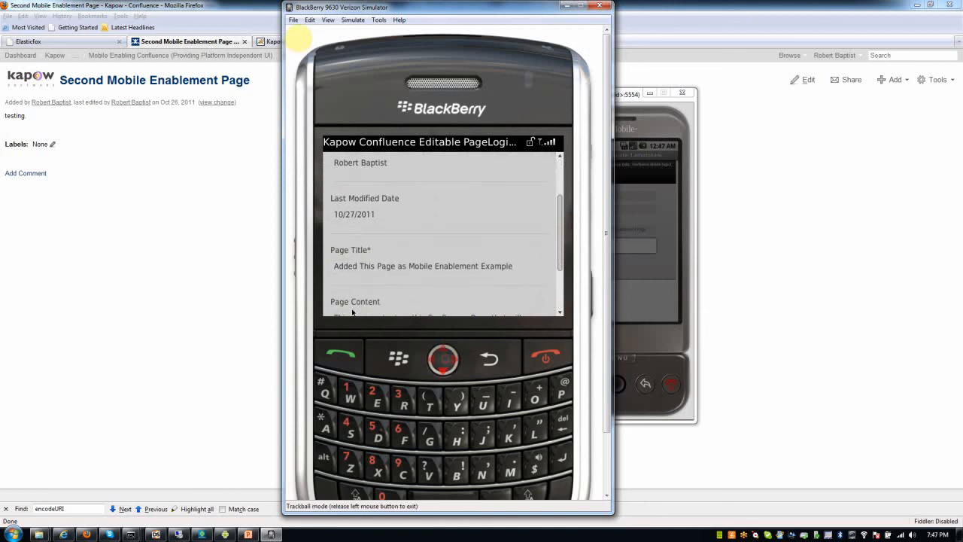
{"action": "scroll", "scroll_direction": "down", "scroll_amount": 3}
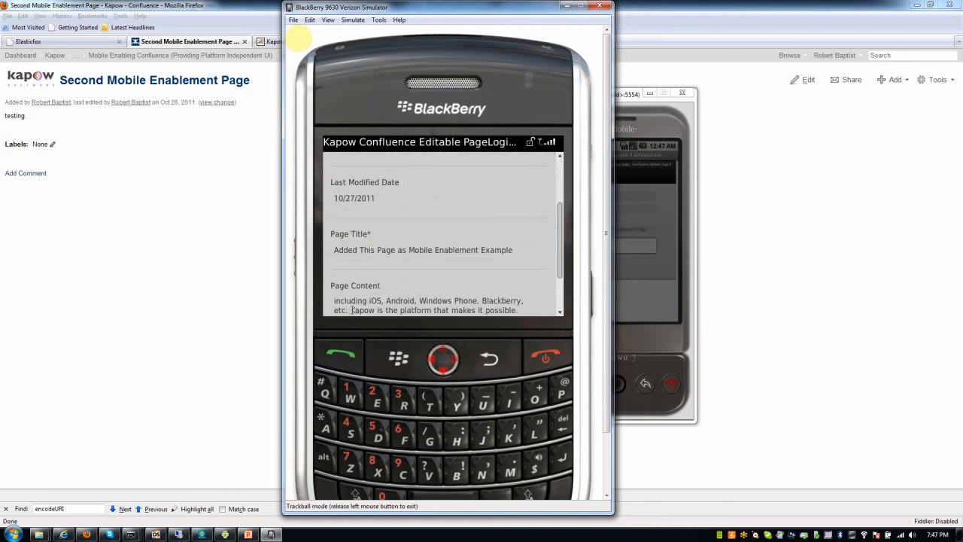
{"action": "scroll", "scroll_direction": "down", "scroll_amount": 3}
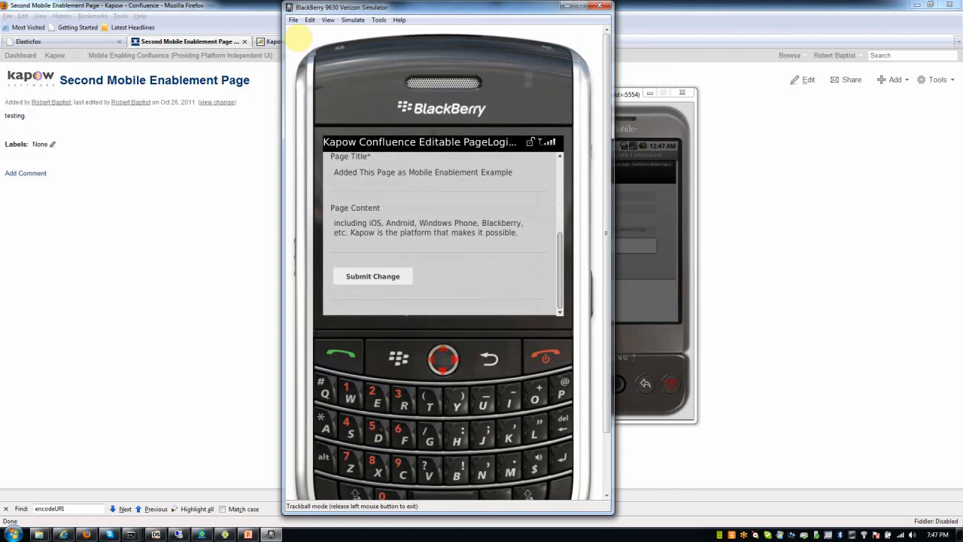